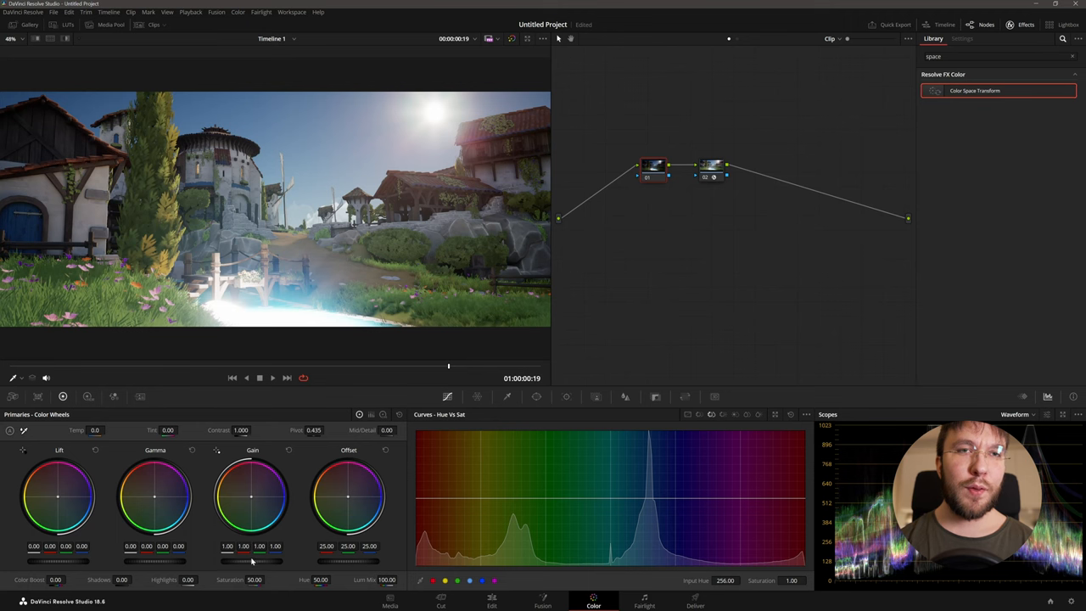
- Search the Unreal project settings for 'color' to find the rendering colour options
{"action": "left_click_drag", "start_coordinate": [251, 495], "coordinate": [251, 517]}
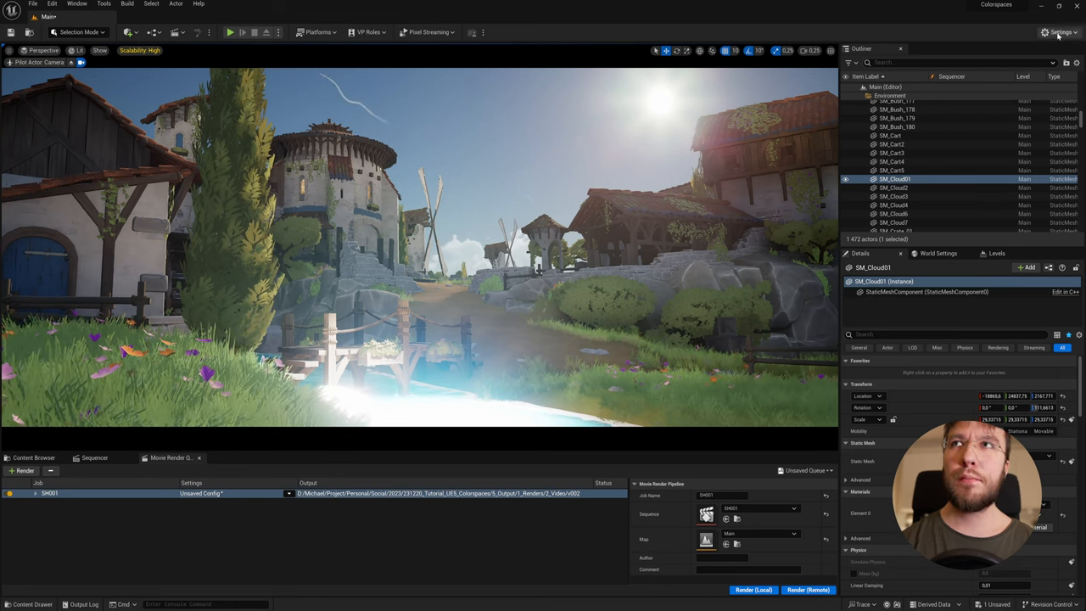
{"action": "left_click", "coordinate": [1059, 32]}
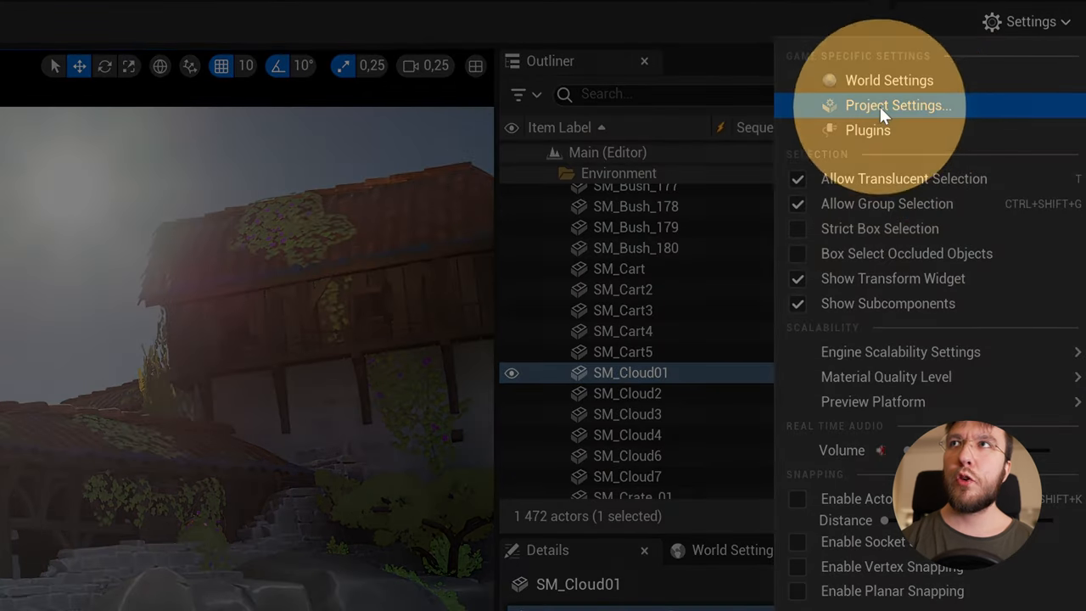
{"action": "left_click", "coordinate": [898, 105]}
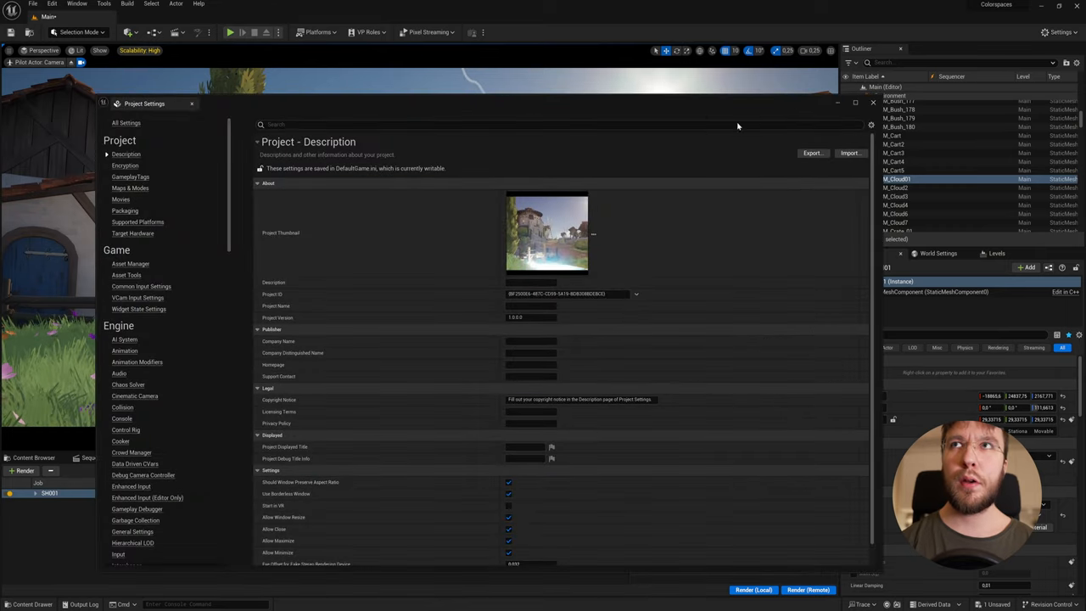
{"action": "left_click", "coordinate": [560, 126]}
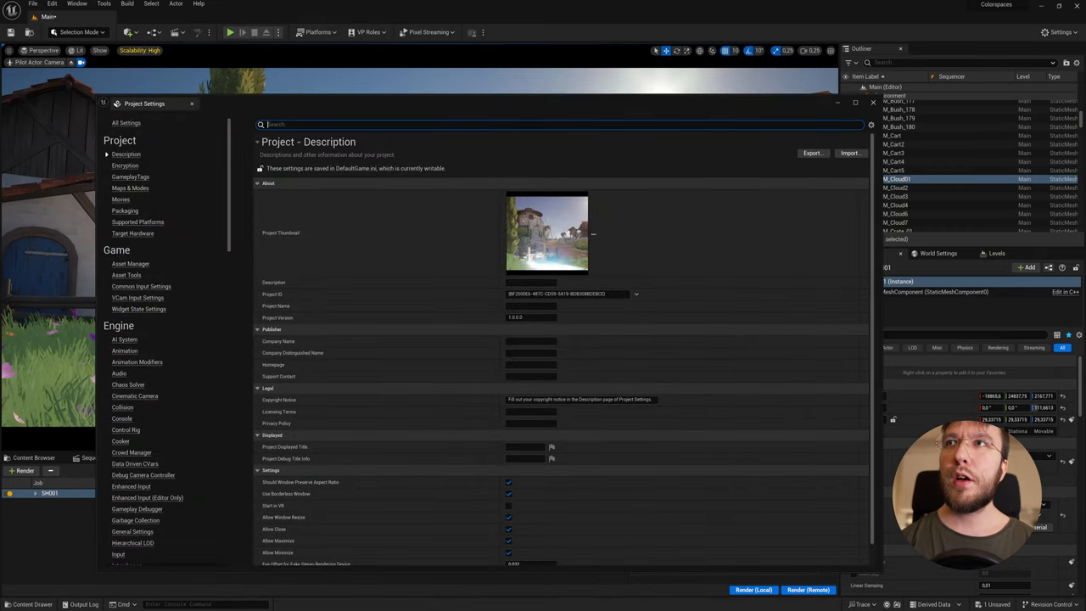
{"action": "type", "text": "color"}
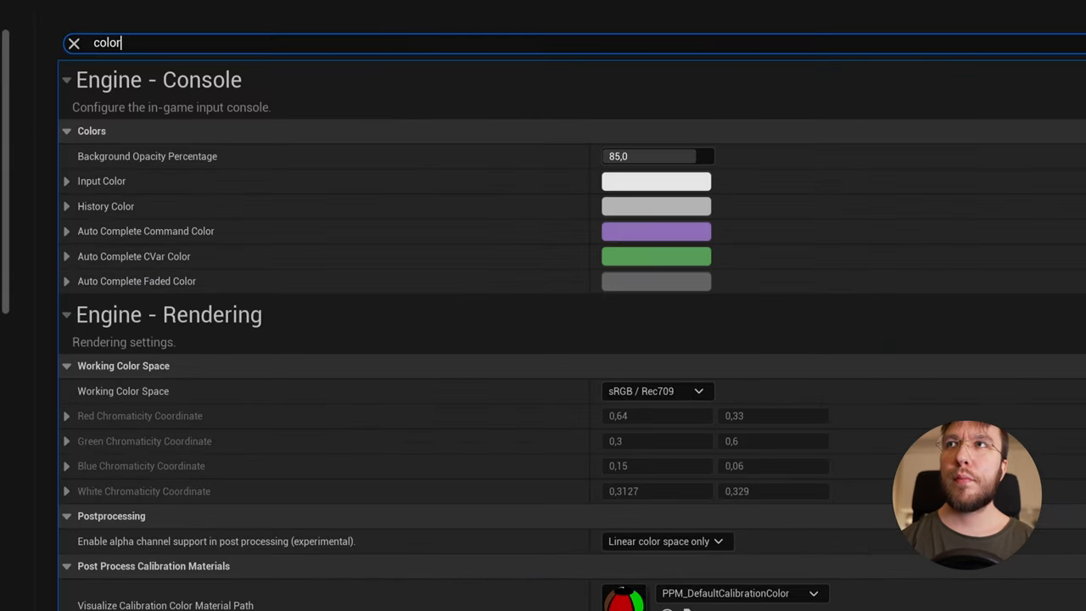
{"action": "mouse_move", "coordinate": [122, 391]}
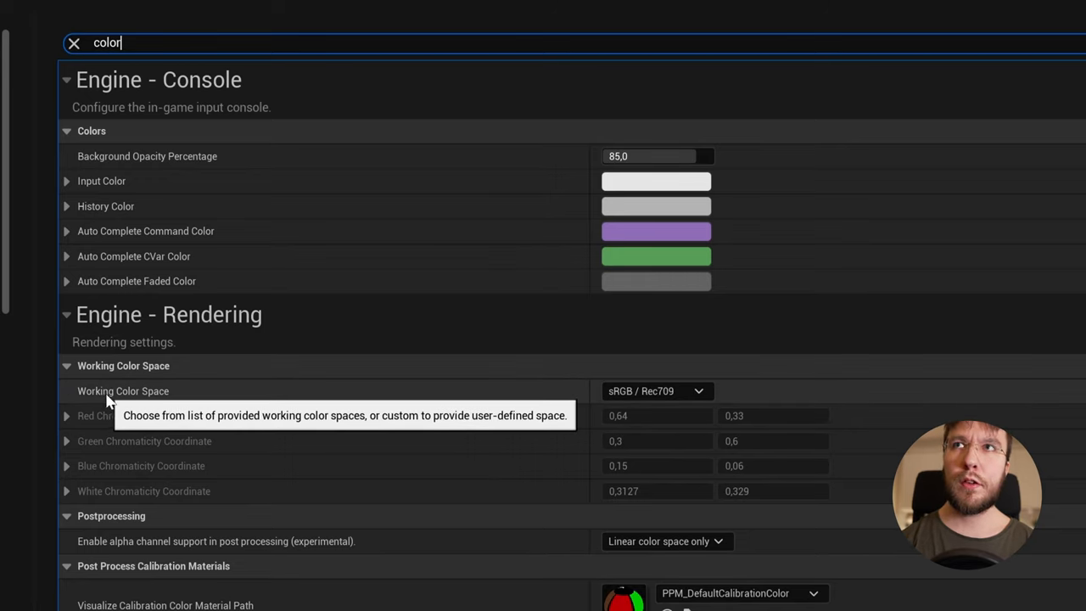
{"action": "mouse_move", "coordinate": [658, 390]}
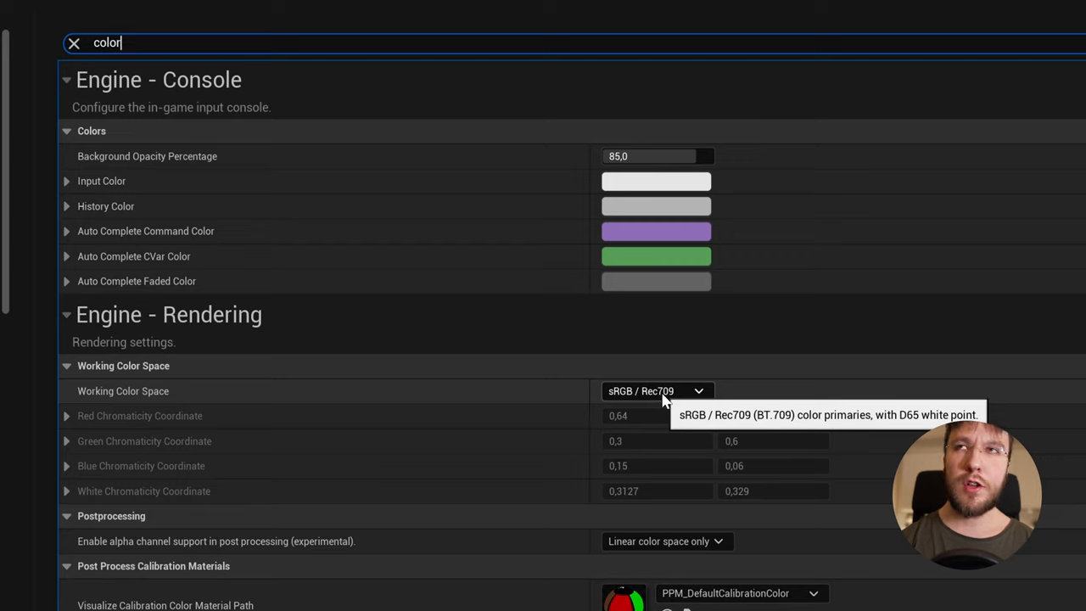
- Expand the Working Color Space list and review its choices, including ACES
{"action": "left_click", "coordinate": [699, 390]}
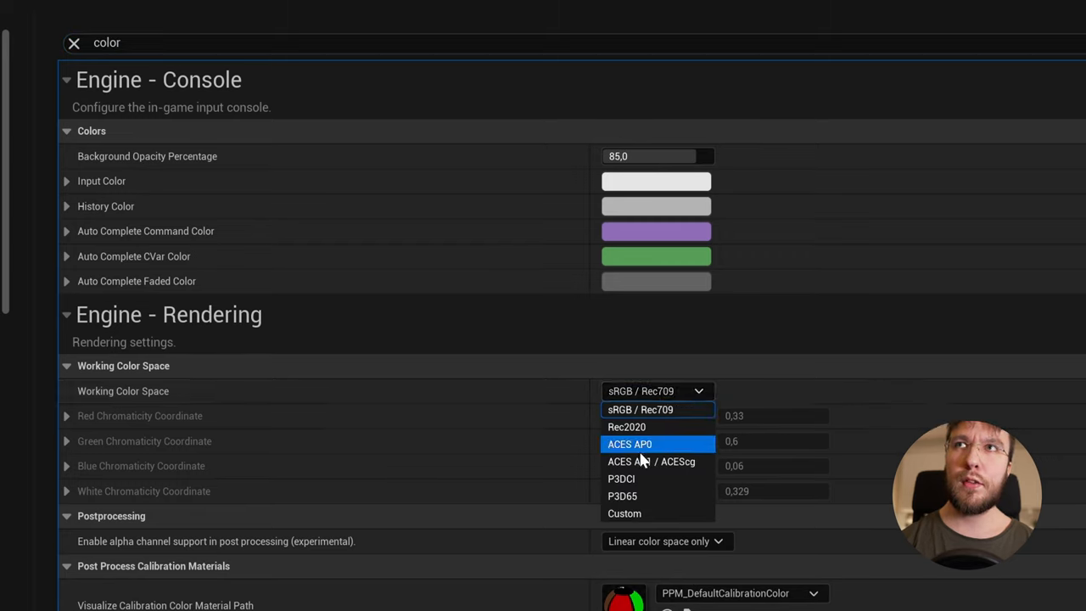
{"action": "mouse_move", "coordinate": [652, 462]}
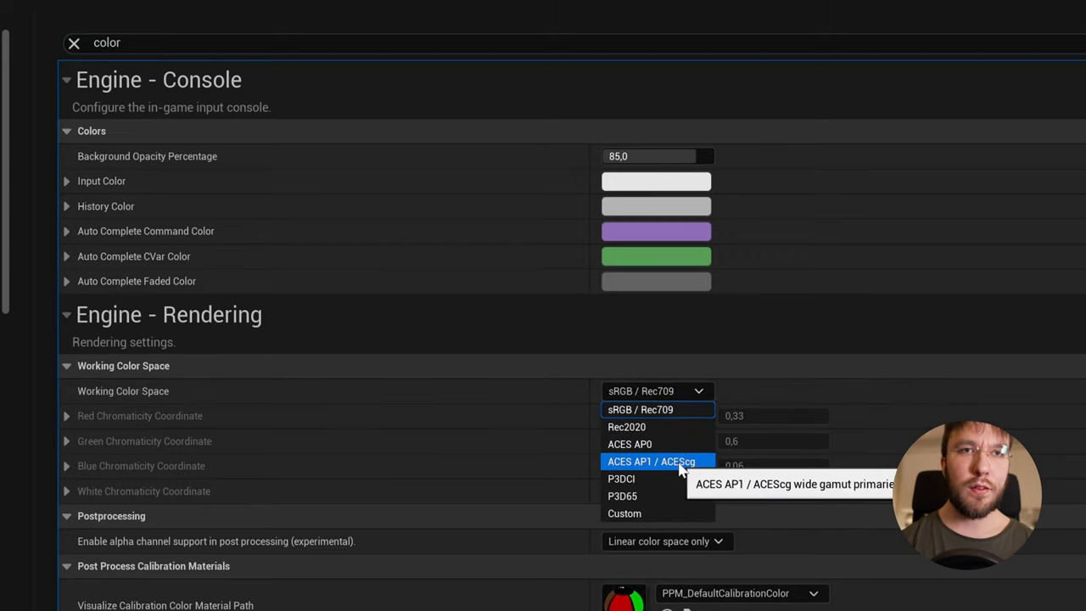
{"action": "left_click", "coordinate": [652, 461]}
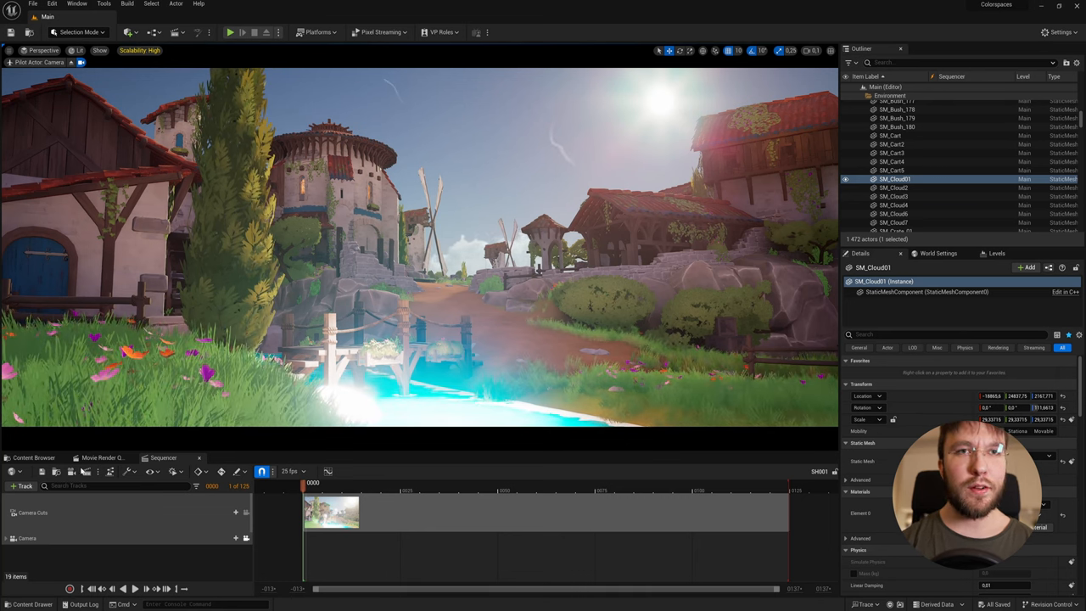
- Add the sequence as a Movie Render Queue job and load the saved render preset
{"action": "left_click", "coordinate": [102, 458]}
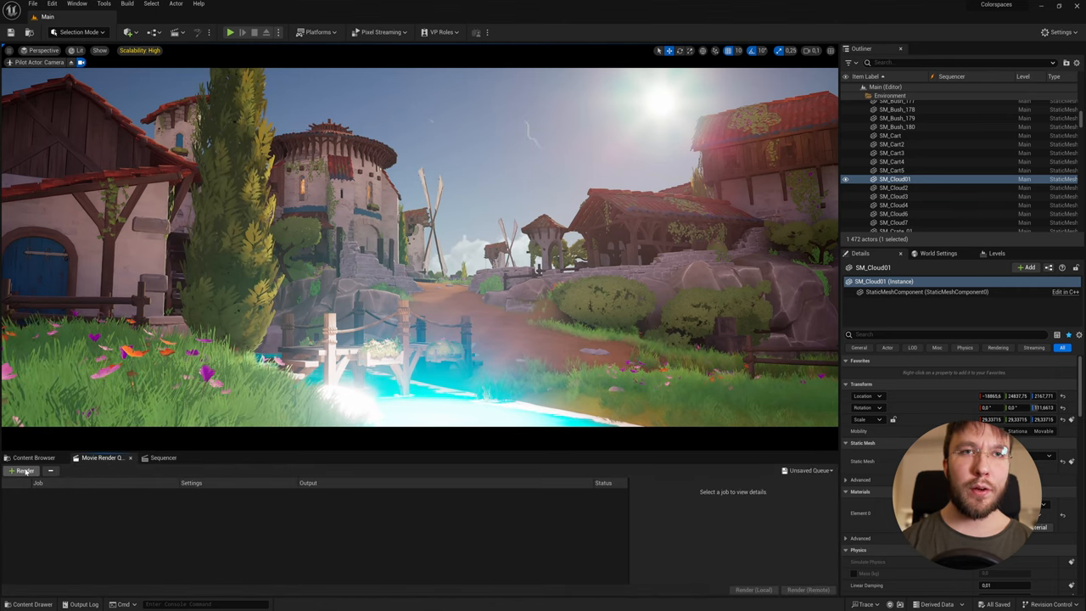
{"action": "left_click", "coordinate": [24, 470]}
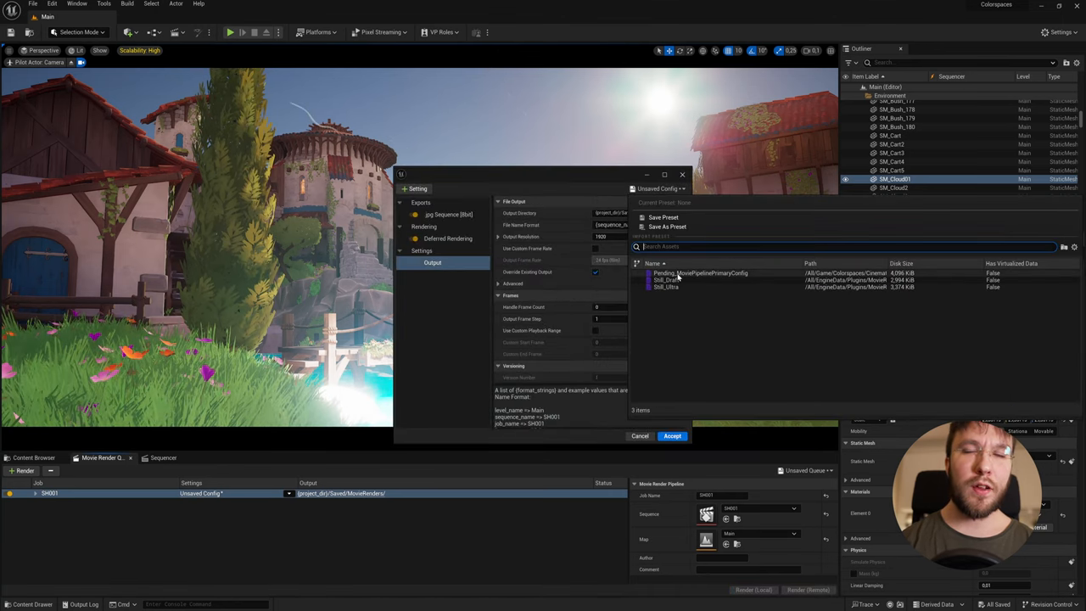
{"action": "left_click", "coordinate": [699, 272]}
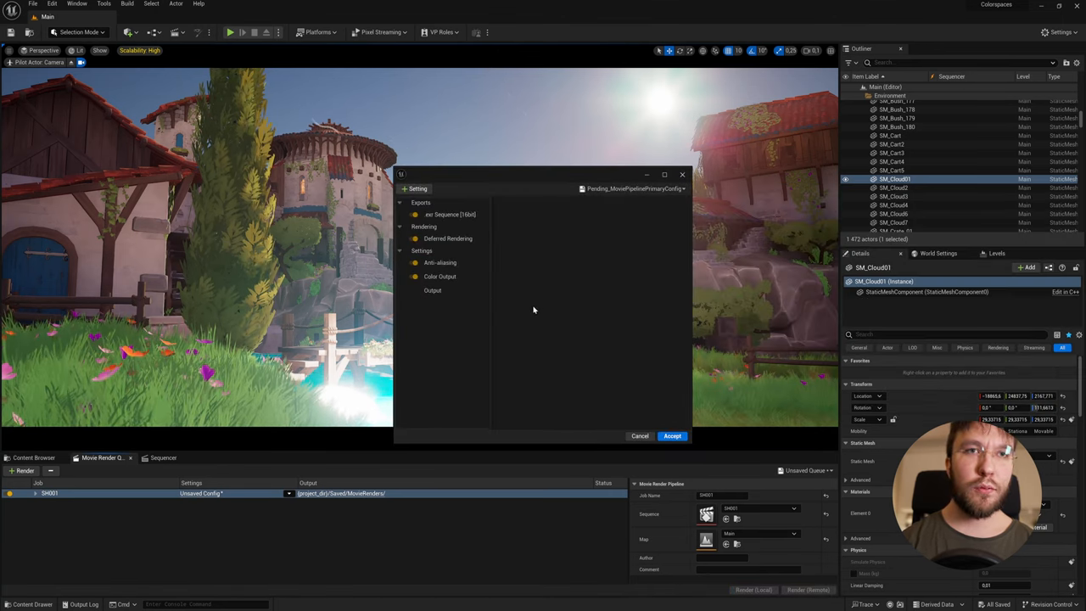
- Review the preset's Output, Anti-aliasing, image sequence exporter and Color Output pages
{"action": "left_click", "coordinate": [433, 290]}
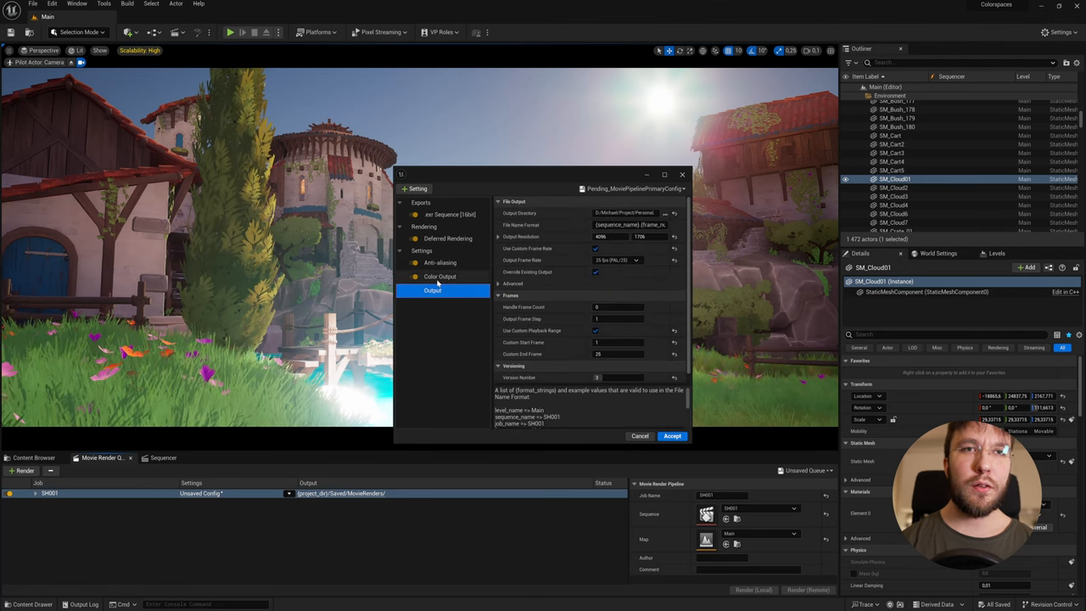
{"action": "left_click", "coordinate": [440, 261]}
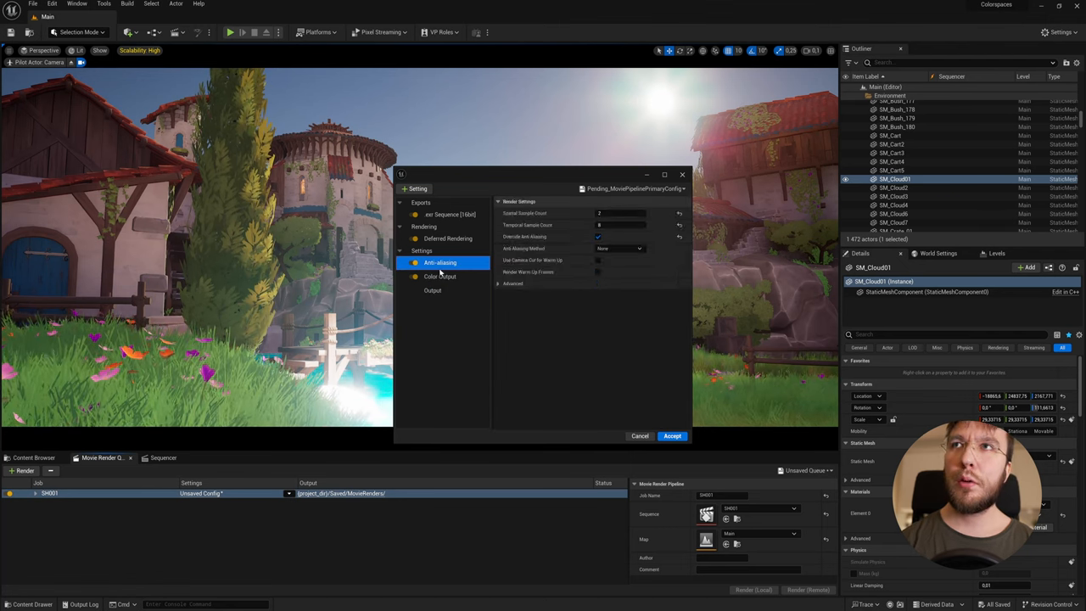
{"action": "left_click", "coordinate": [452, 214]}
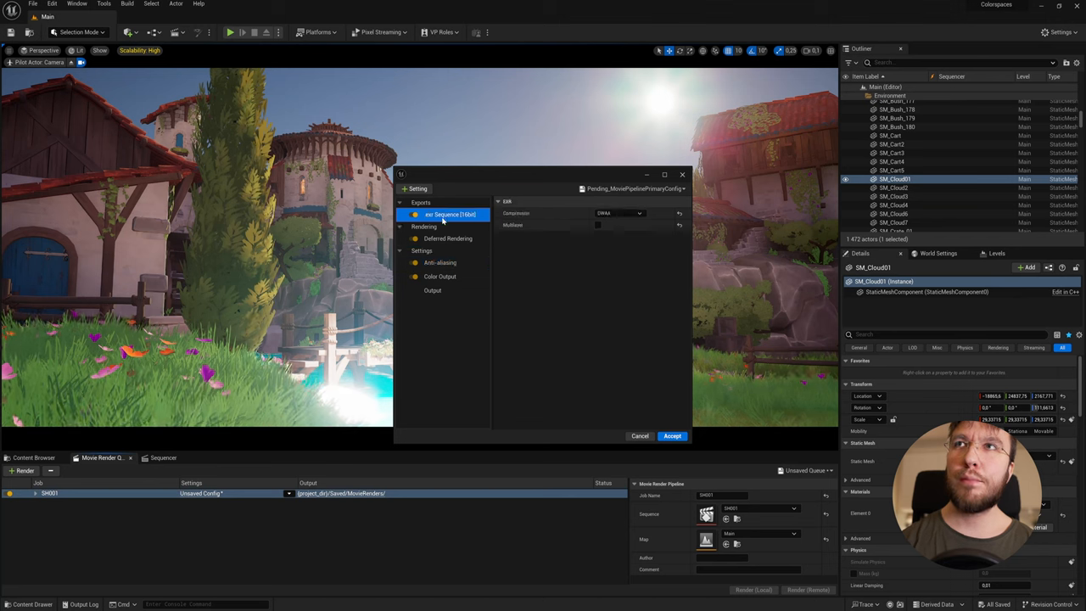
{"action": "left_click", "coordinate": [440, 262]}
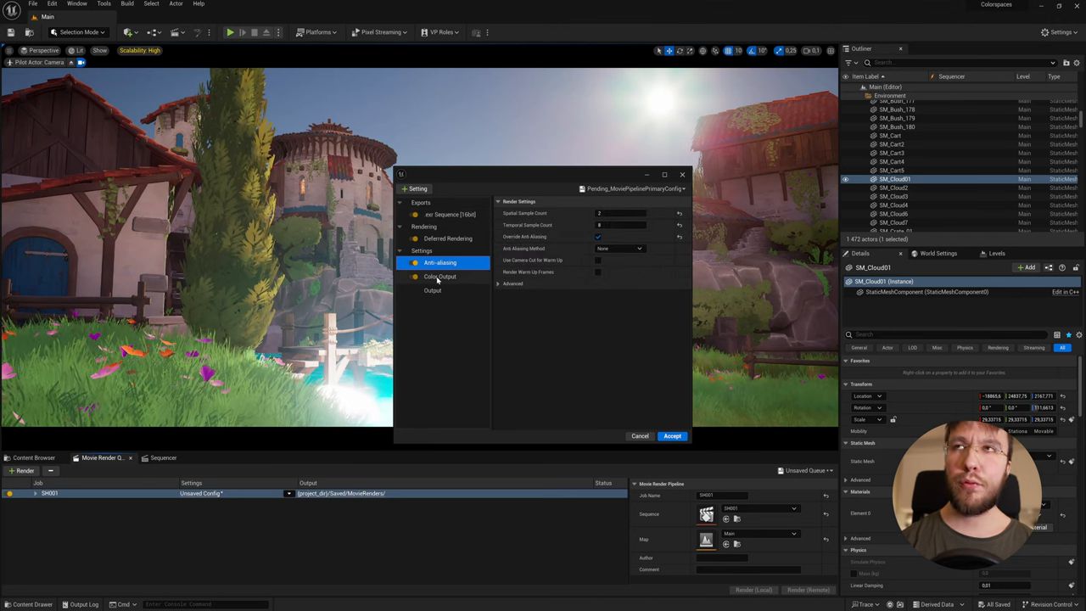
{"action": "left_click", "coordinate": [431, 290]}
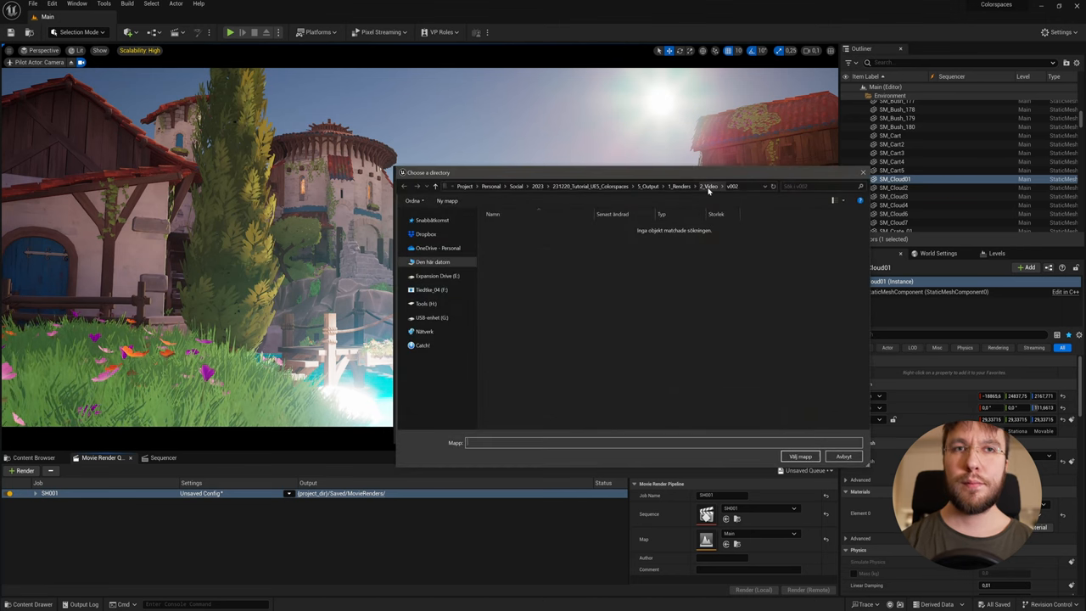
- Create a new folder inside Renders, use it as the output directory and accept the settings
{"action": "left_click", "coordinate": [707, 185]}
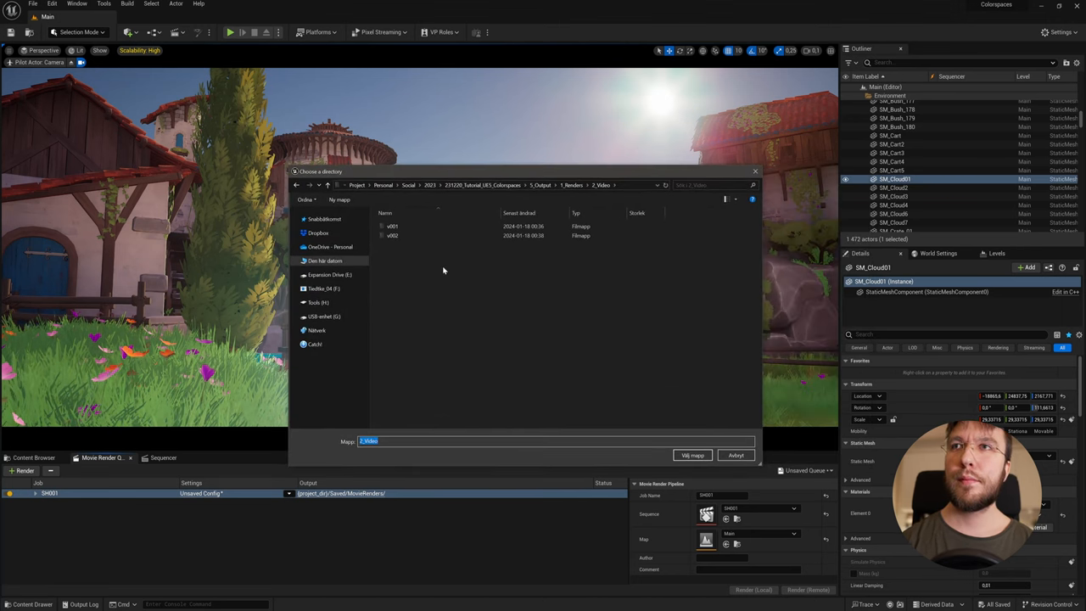
{"action": "right_click", "coordinate": [441, 270]}
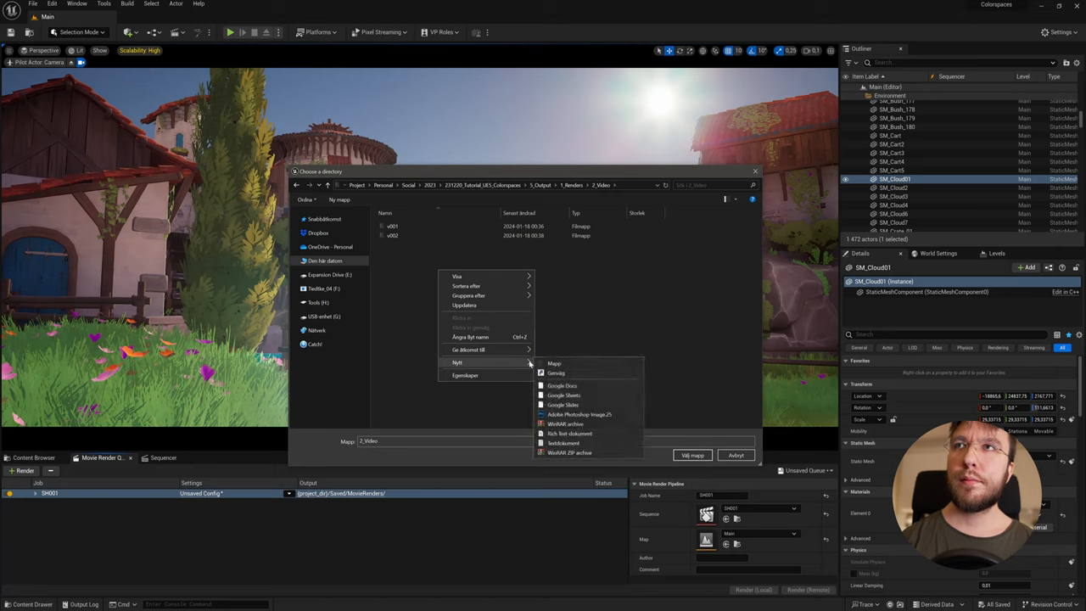
{"action": "left_click", "coordinate": [554, 363]}
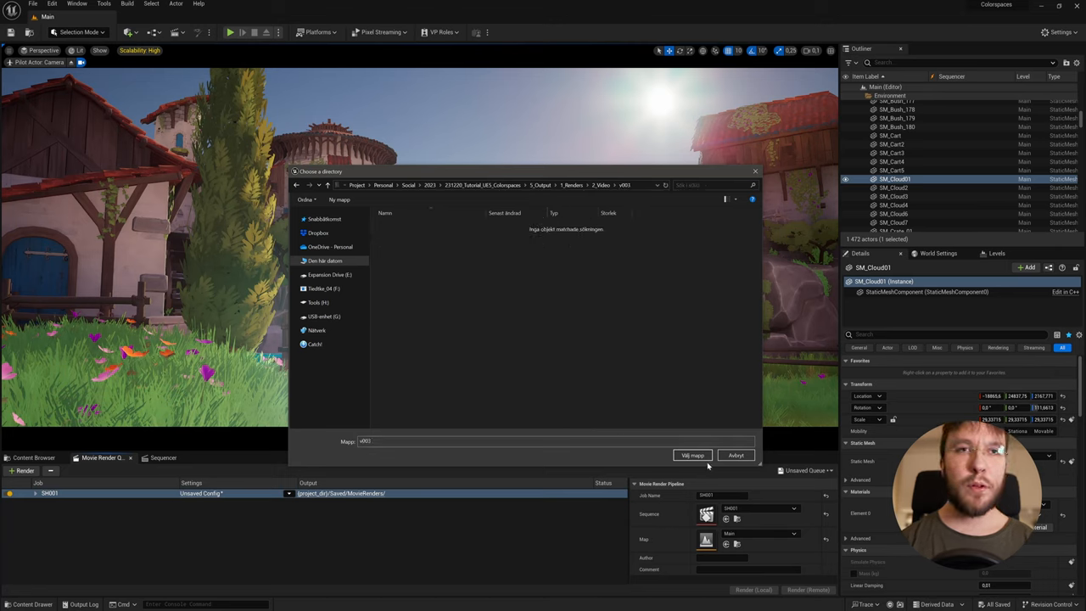
{"action": "left_click", "coordinate": [693, 454]}
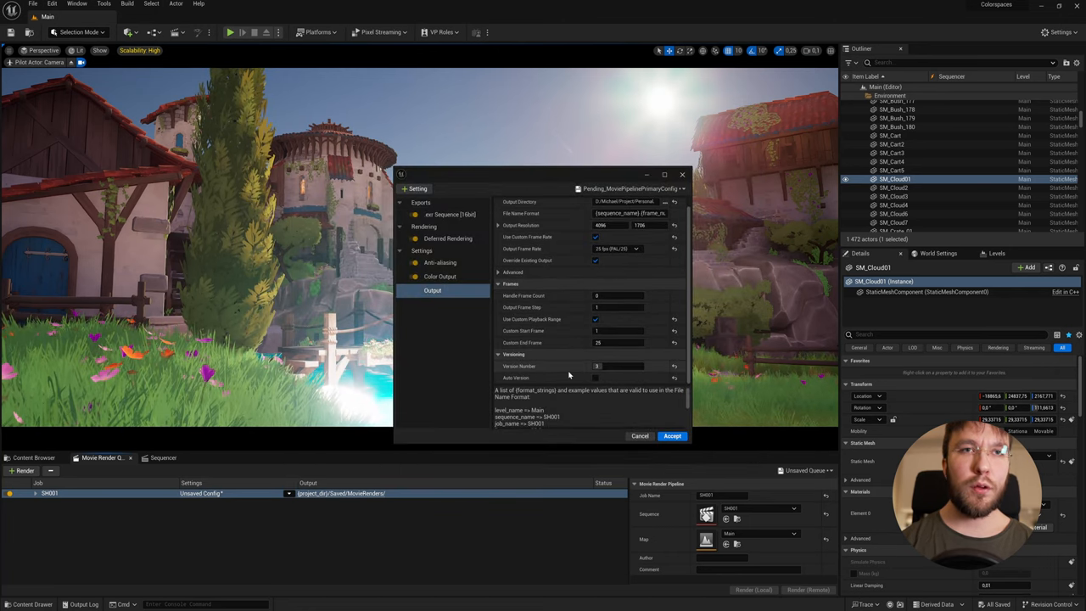
{"action": "left_click", "coordinate": [673, 434]}
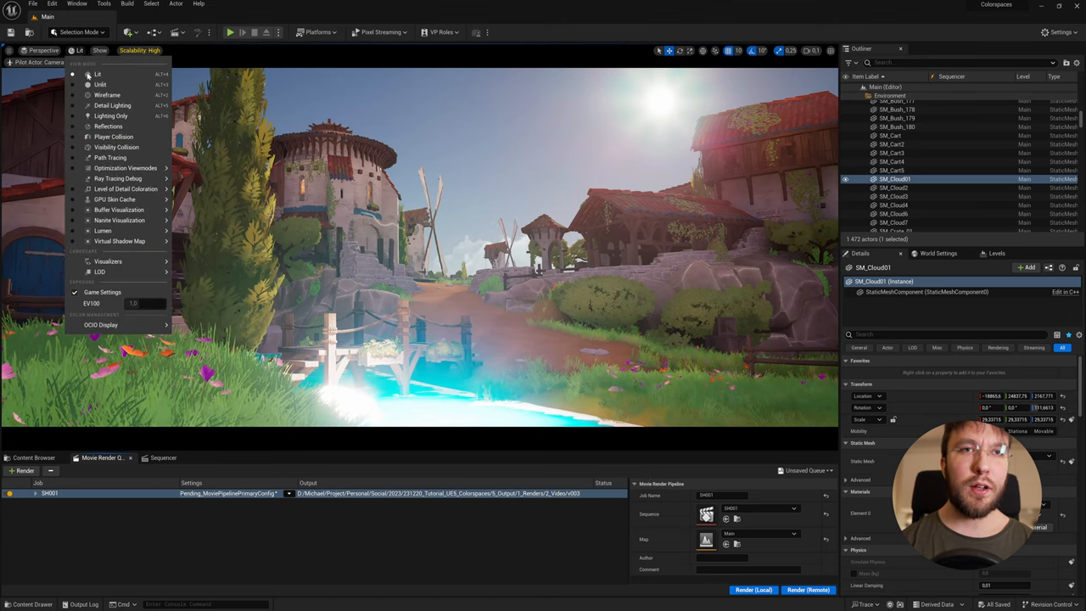
{"action": "left_click", "coordinate": [100, 85]}
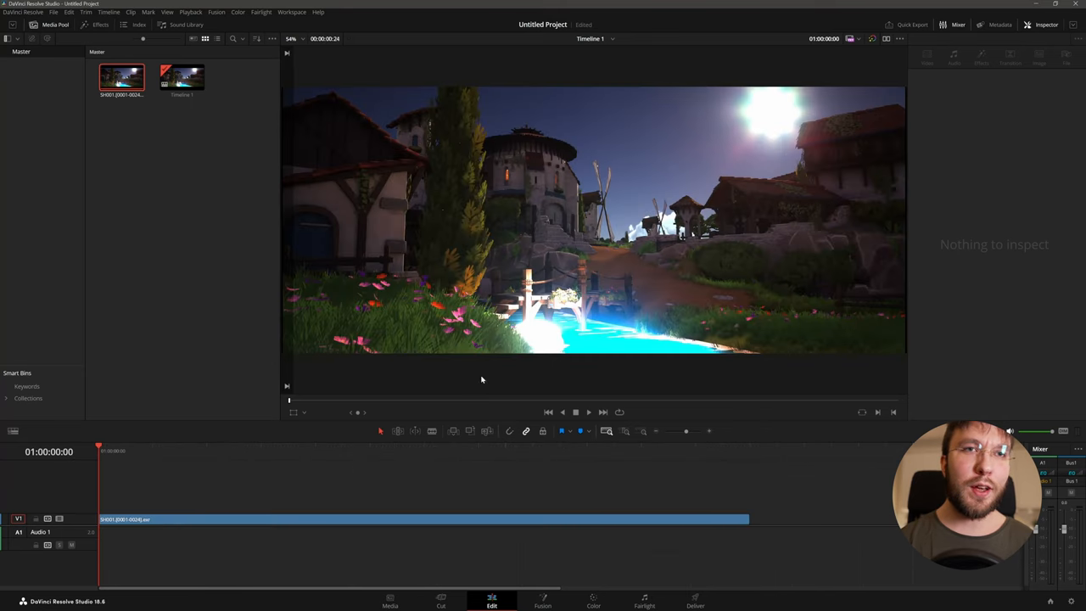
- Select the Unreal render clip on the timeline and bring up Project Settings
{"action": "left_click", "coordinate": [254, 519]}
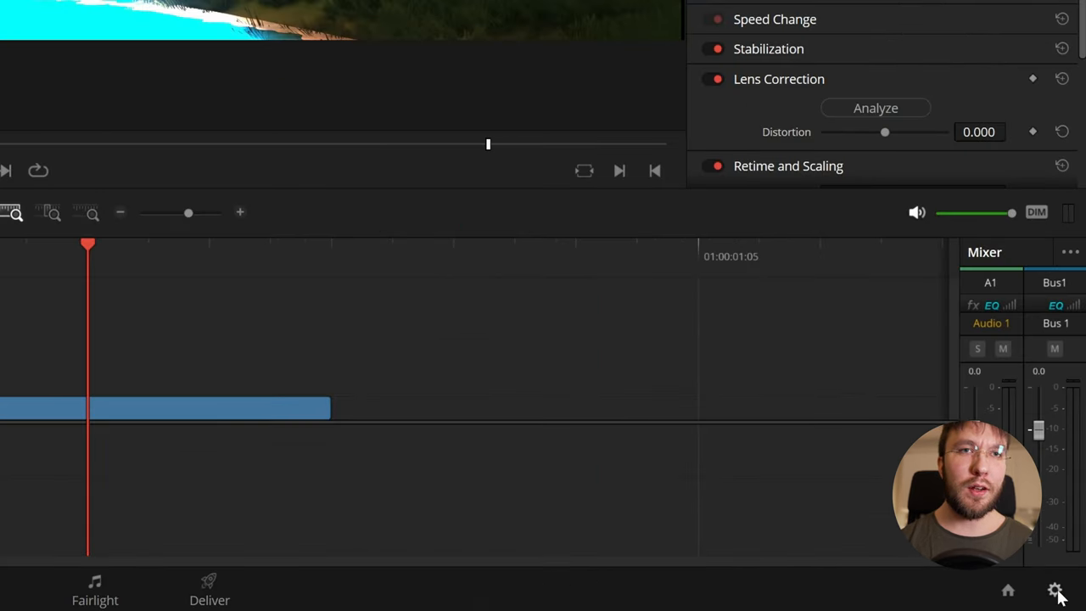
{"action": "left_click", "coordinate": [1056, 591]}
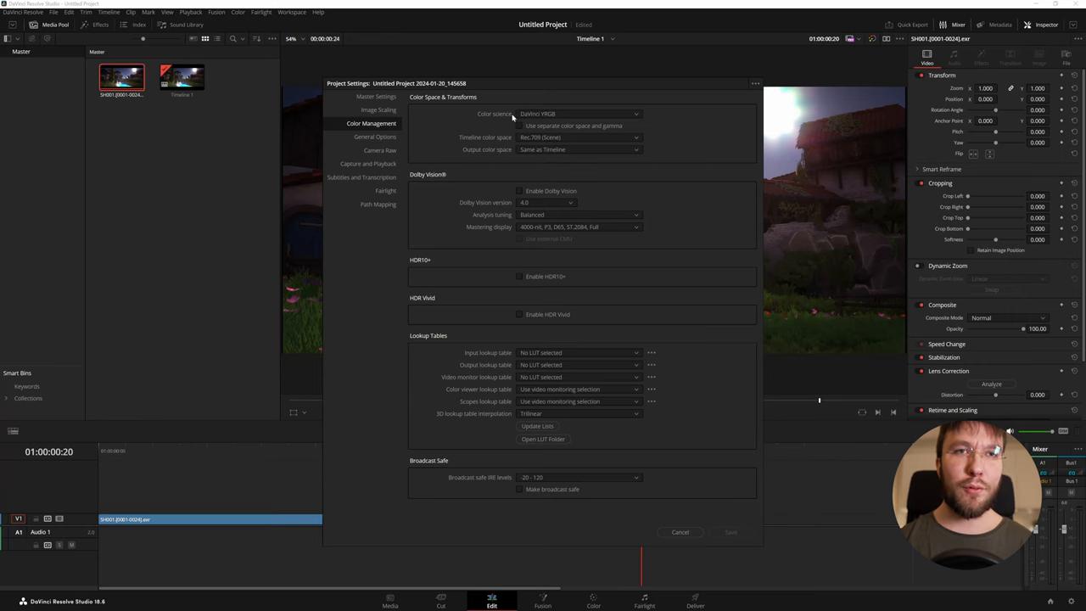
- Set colour science to ACEScc and the ACES version to 1.3
{"action": "left_click", "coordinate": [580, 112]}
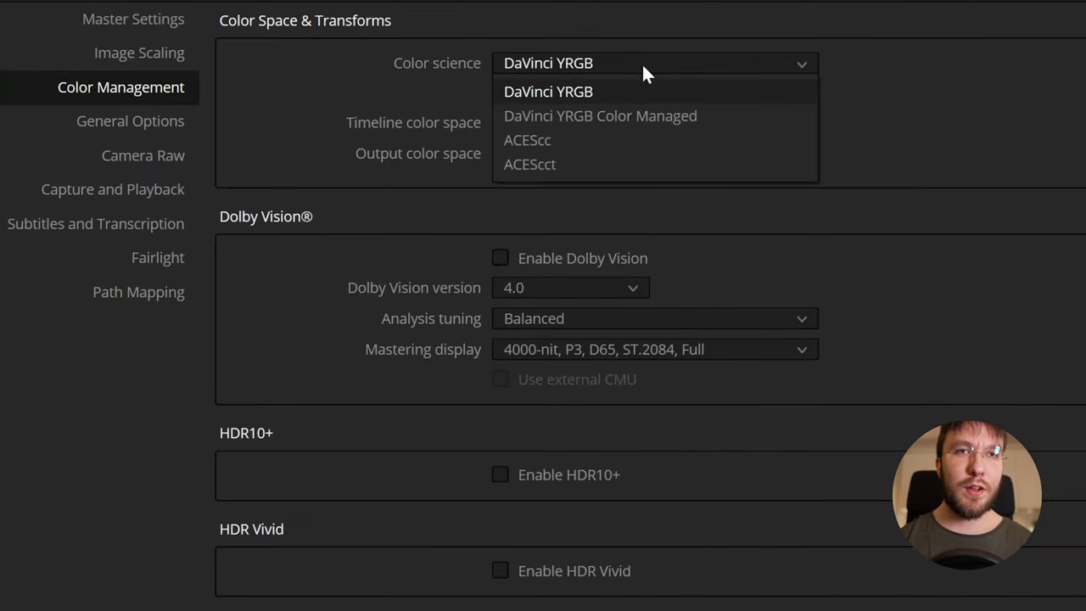
{"action": "mouse_move", "coordinate": [543, 139]}
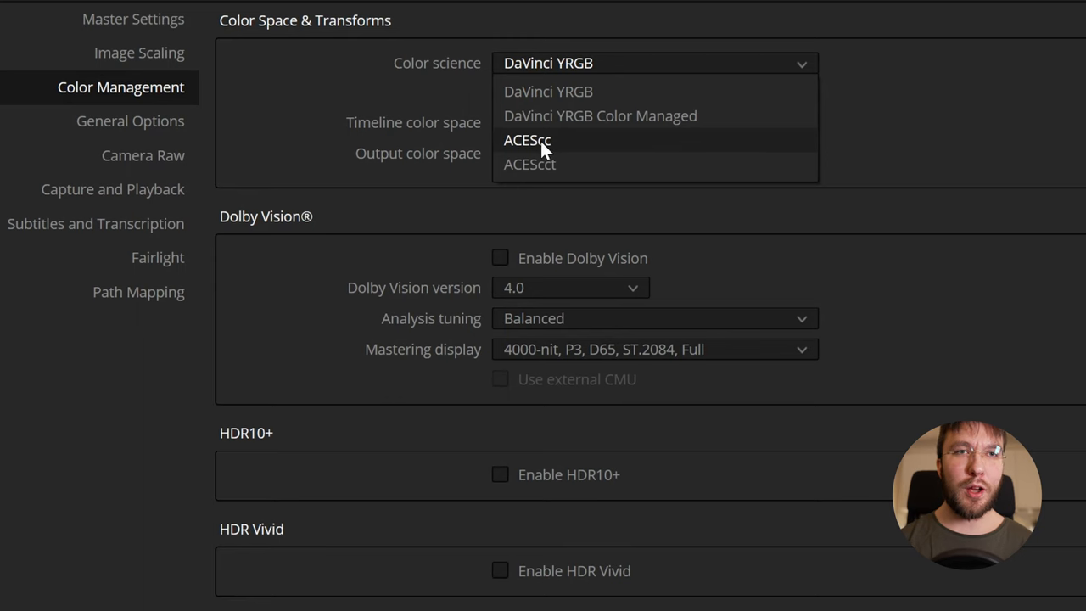
{"action": "left_click", "coordinate": [526, 139]}
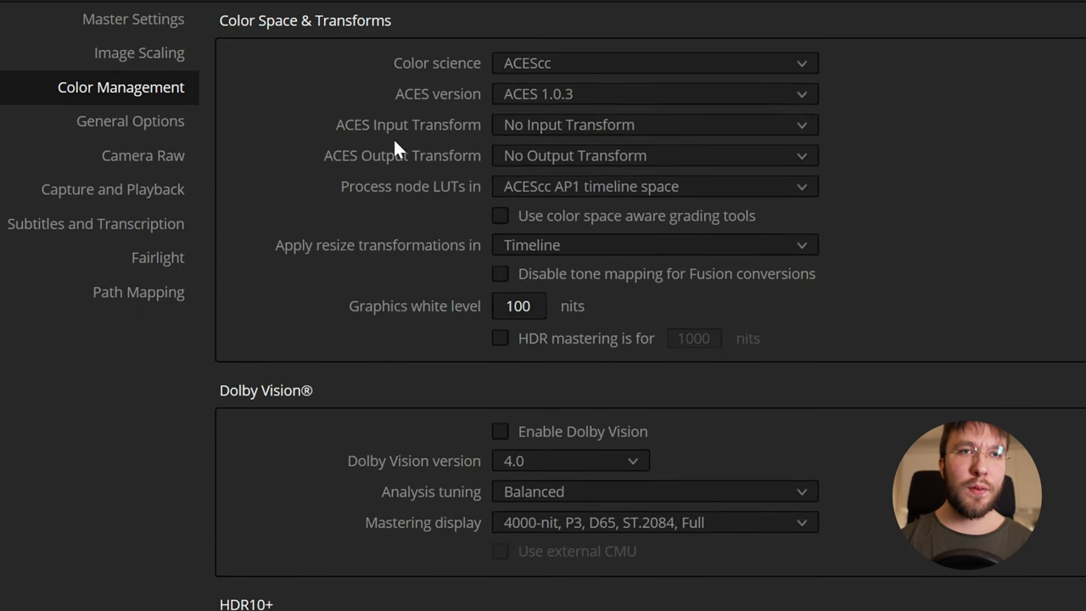
{"action": "left_click", "coordinate": [653, 93]}
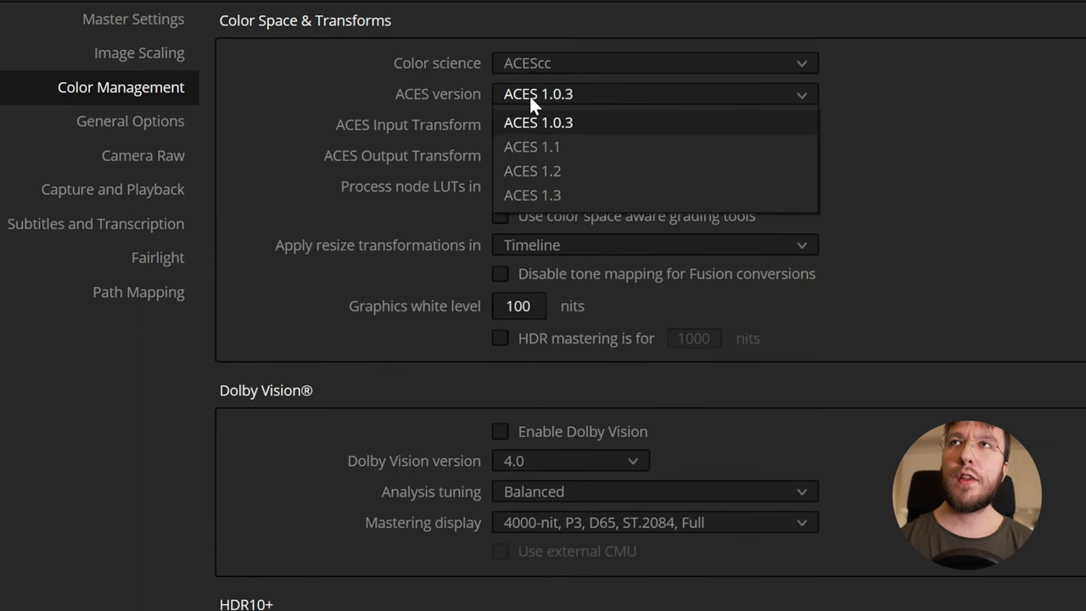
{"action": "left_click", "coordinate": [533, 194]}
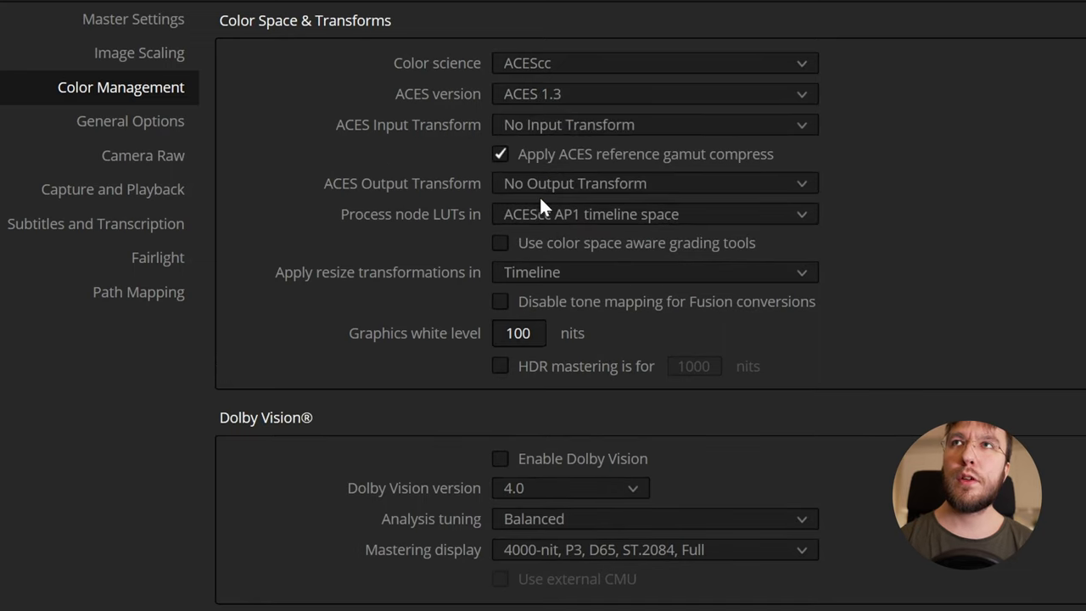
{"action": "mouse_move", "coordinate": [529, 201]}
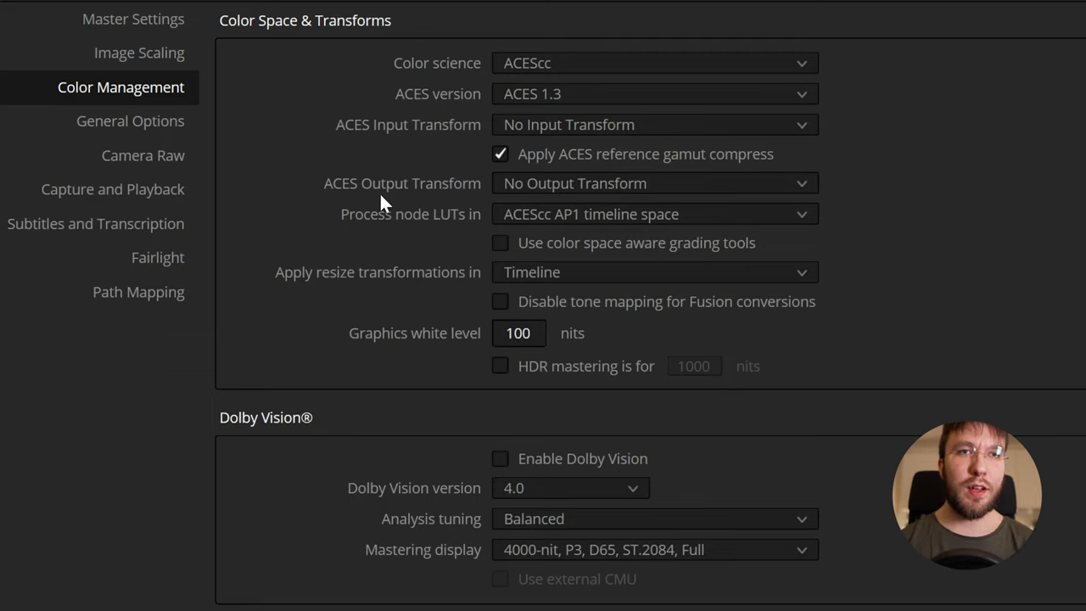
{"action": "mouse_move", "coordinate": [455, 163]}
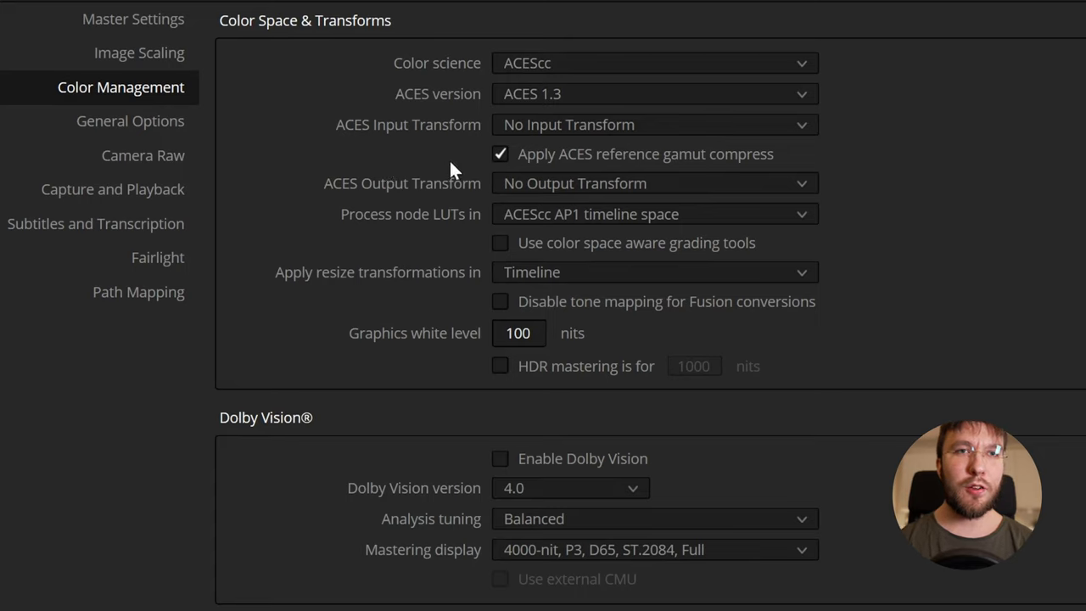
{"action": "mouse_move", "coordinate": [519, 134]}
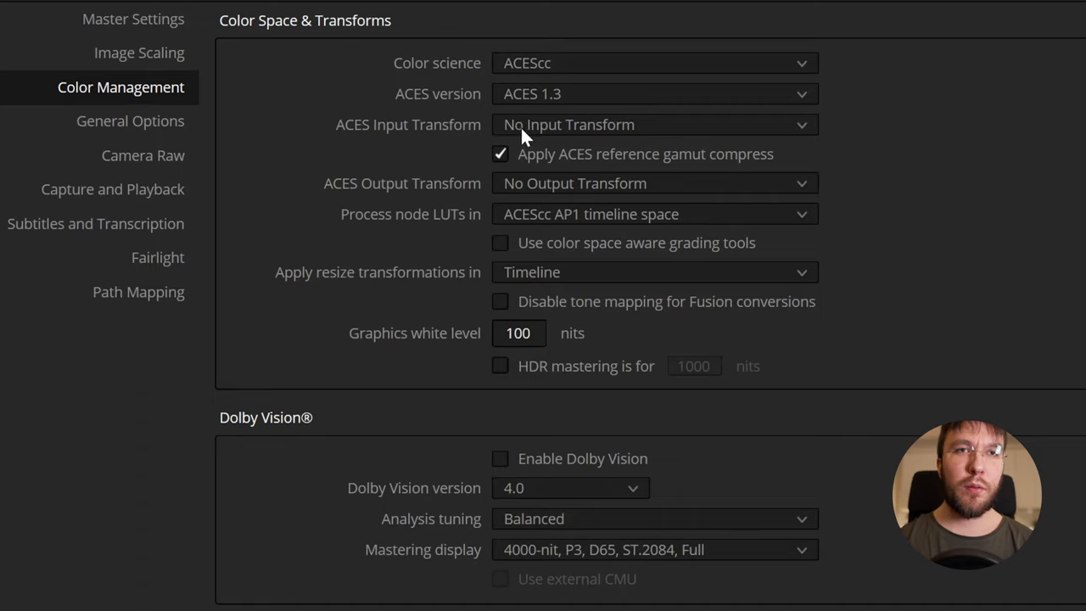
- Keep ACEScc, set the ACES input transform to ACEScg - CSC, save and reselect the clip
{"action": "left_click", "coordinate": [653, 63]}
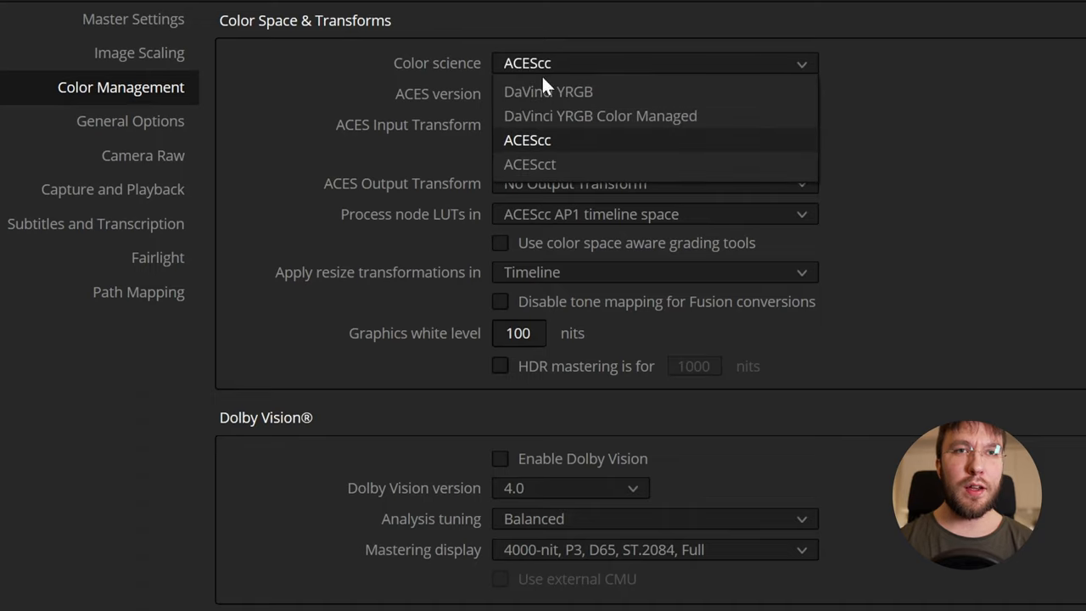
{"action": "left_click", "coordinate": [526, 139]}
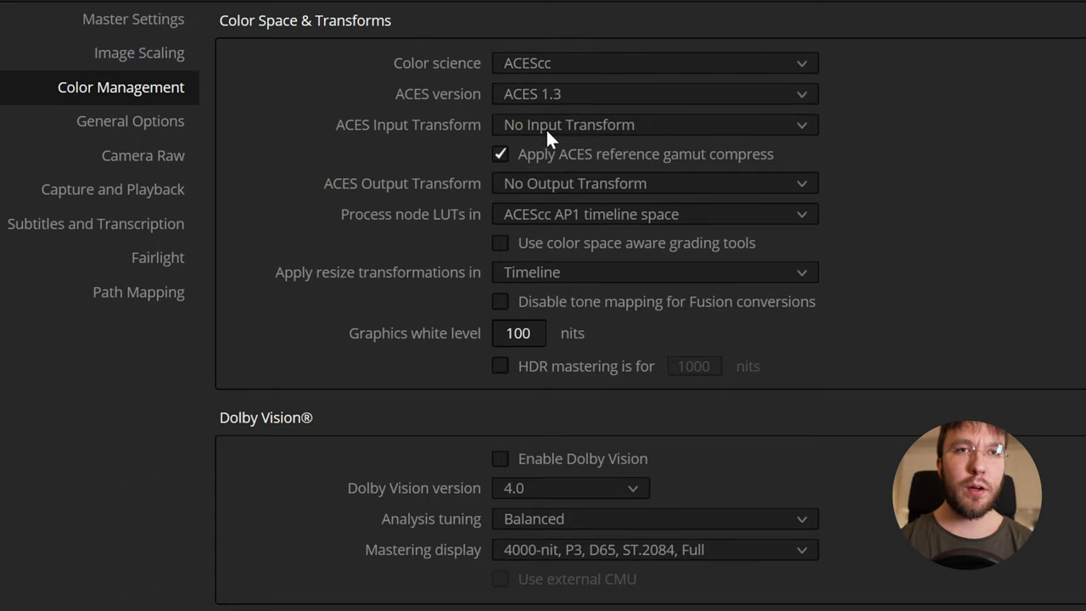
{"action": "mouse_move", "coordinate": [539, 88]}
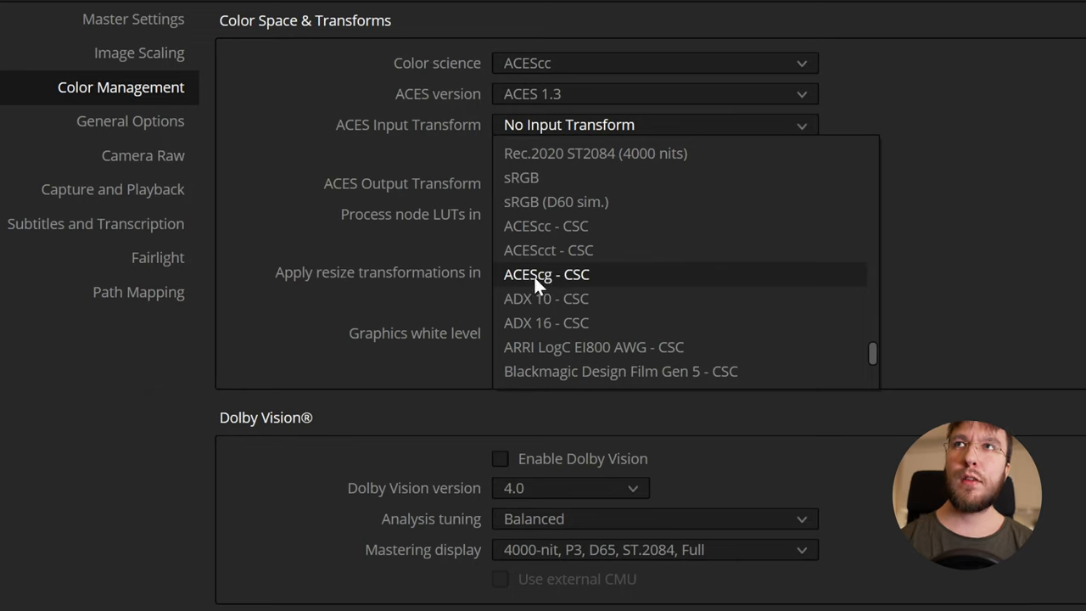
{"action": "left_click", "coordinate": [547, 274]}
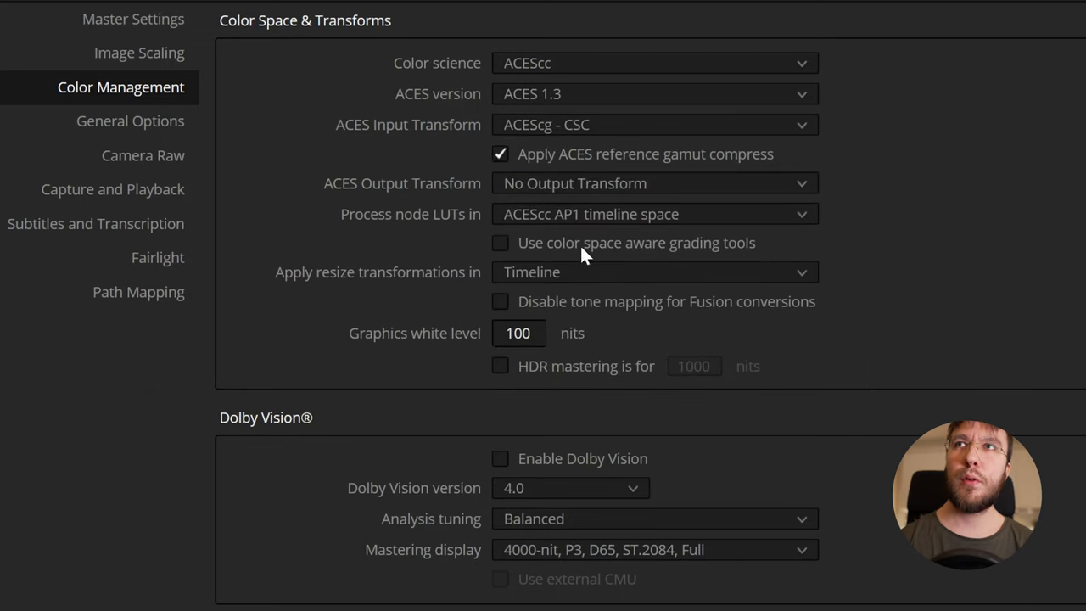
{"action": "mouse_move", "coordinate": [540, 74]}
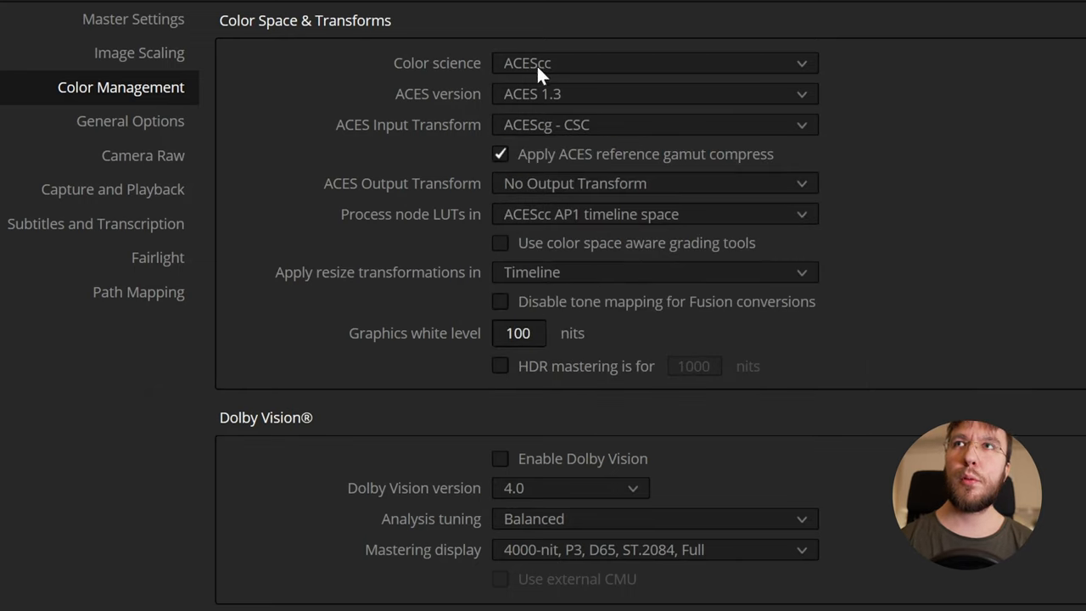
{"action": "left_click", "coordinate": [655, 184]}
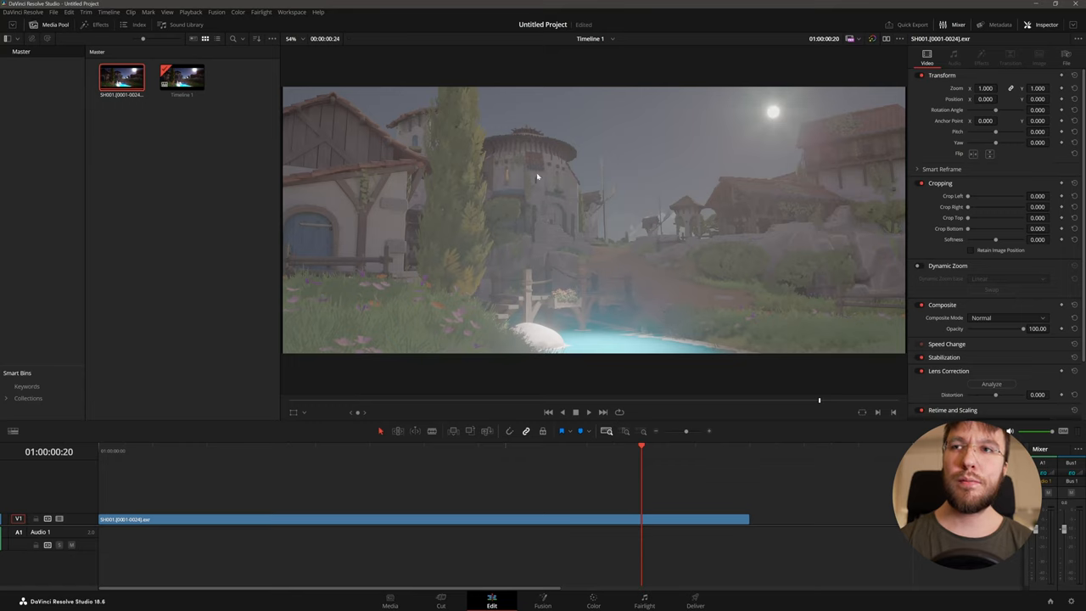
{"action": "mouse_move", "coordinate": [547, 214]}
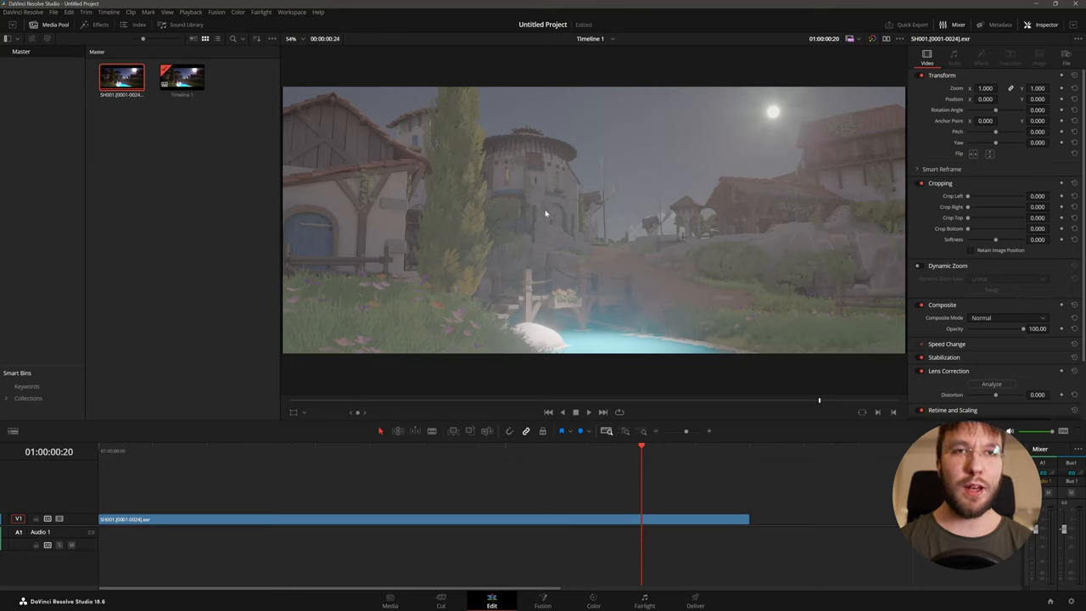
{"action": "mouse_move", "coordinate": [553, 356]}
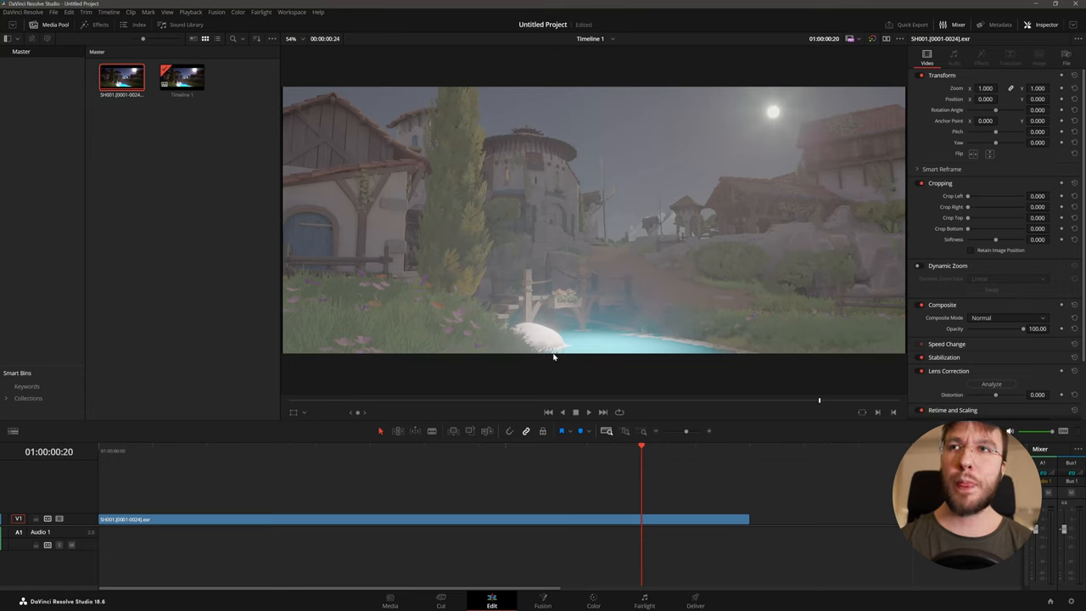
{"action": "left_click", "coordinate": [519, 519]}
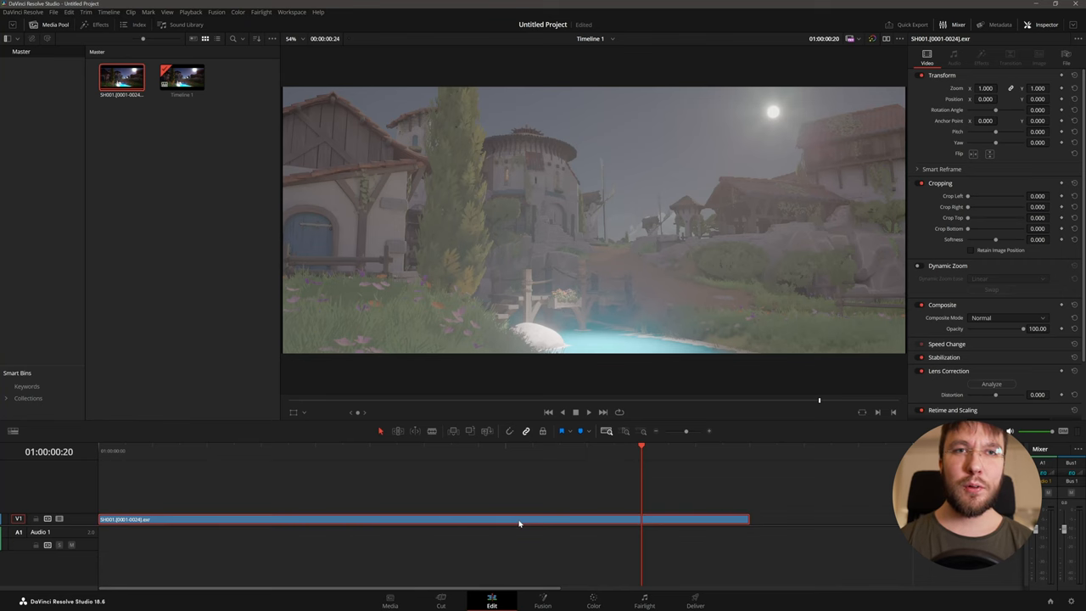
- Switch to the Color page and change the scope from Parade to Waveform, then CIE Chromaticity
{"action": "left_click", "coordinate": [594, 601]}
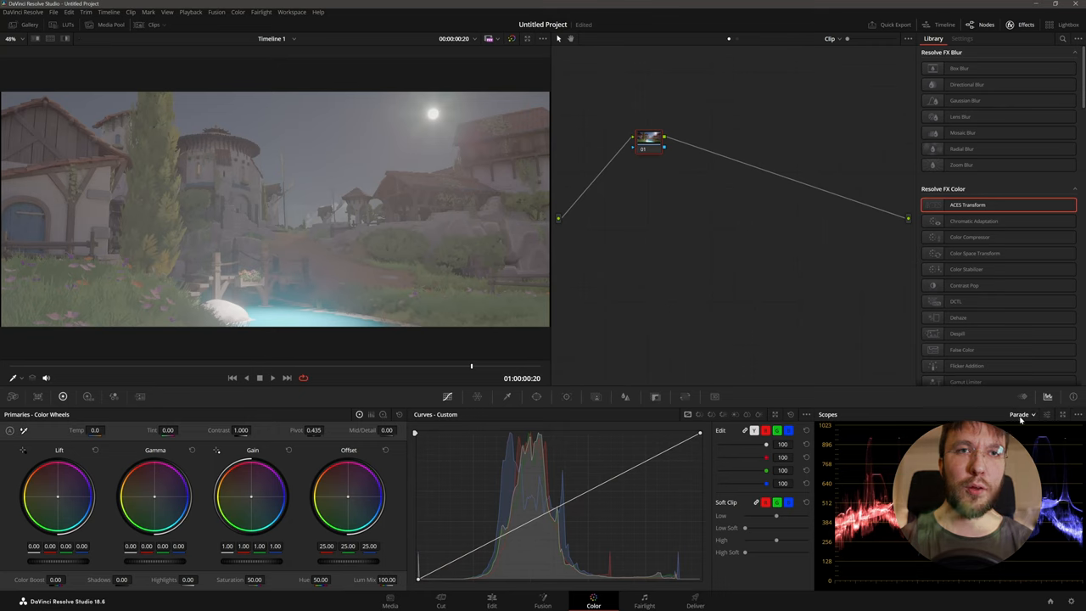
{"action": "left_click", "coordinate": [1020, 414]}
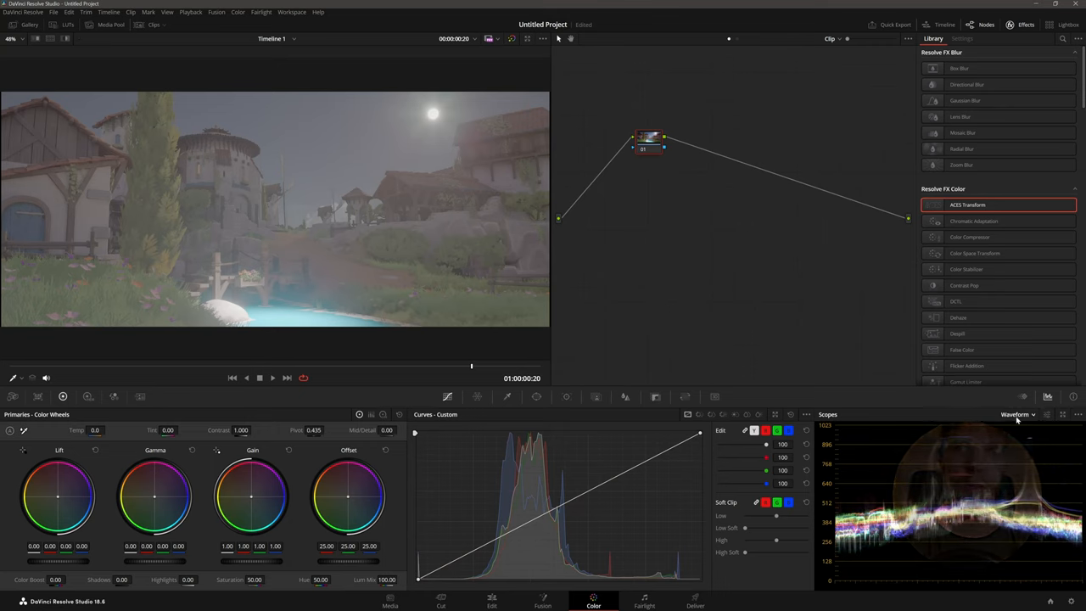
{"action": "left_click", "coordinate": [1016, 414]}
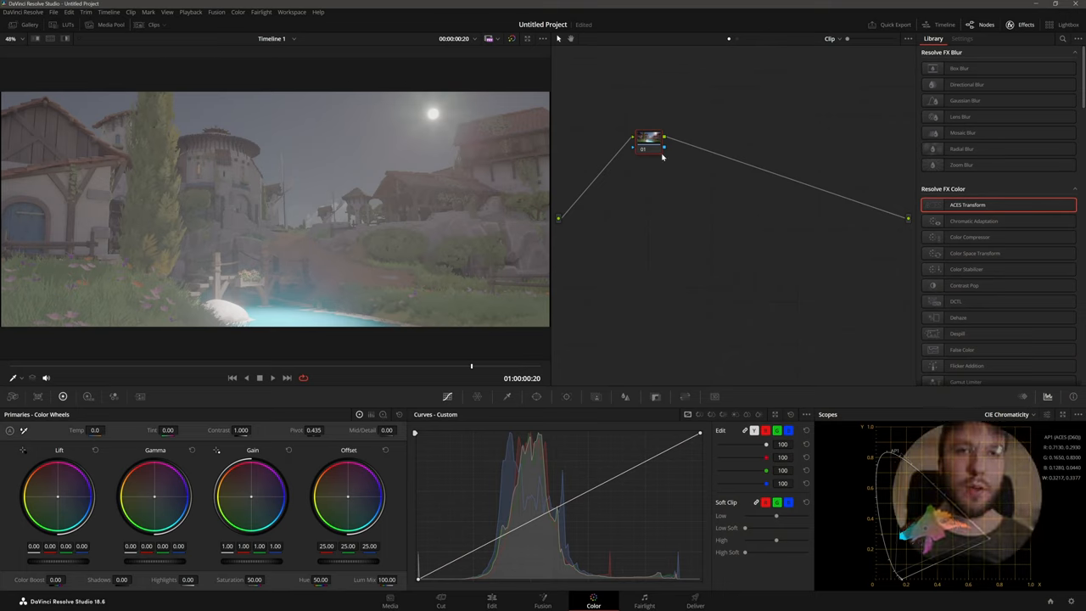
- Apply an ACES Transform to the ODT node with its input transform set to ACEScc - CSC
{"action": "left_click_drag", "start_coordinate": [649, 143], "coordinate": [757, 180]}
{"action": "type", "text": "OD"}
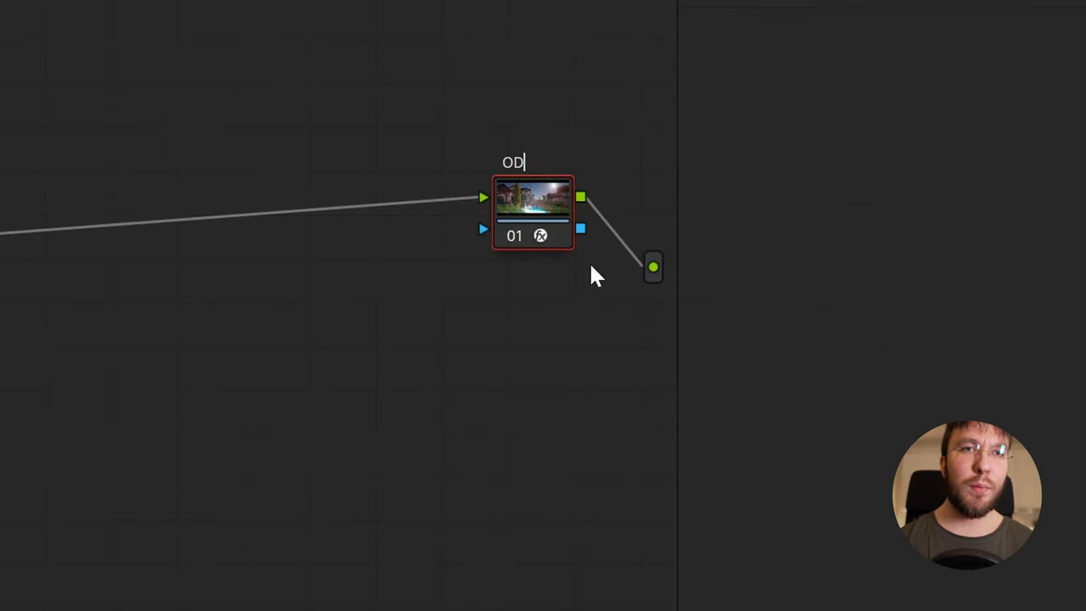
{"action": "type", "text": "T"}
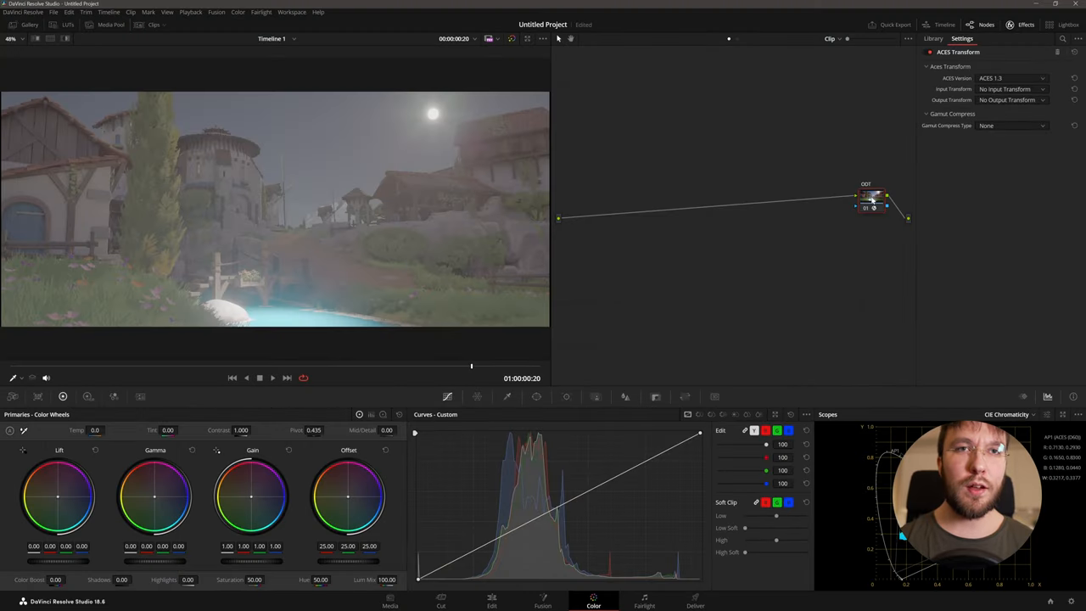
{"action": "mouse_move", "coordinate": [874, 204]}
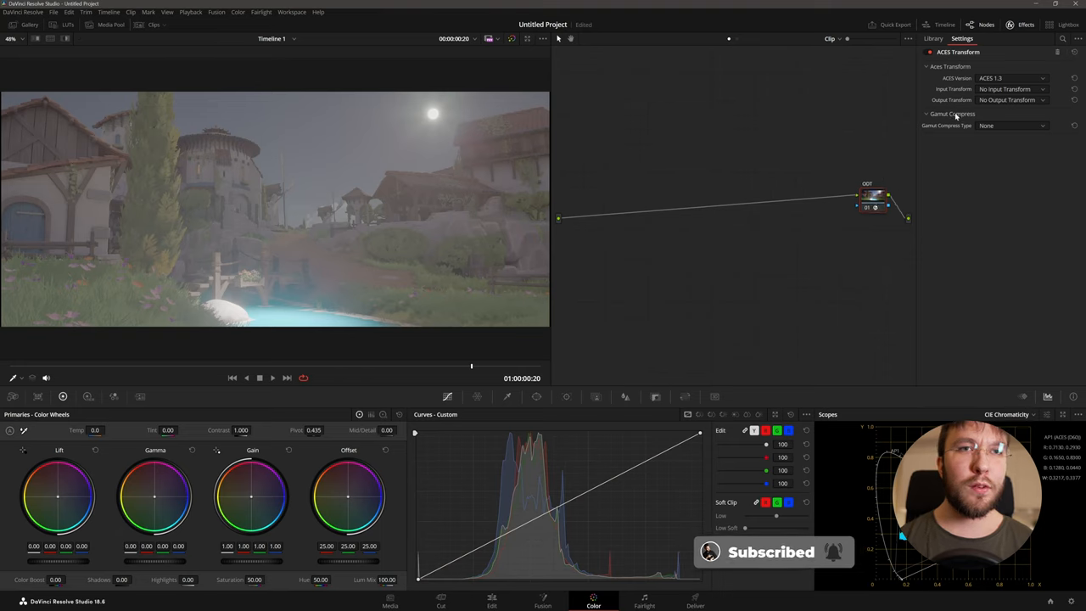
{"action": "left_click", "coordinate": [1010, 88]}
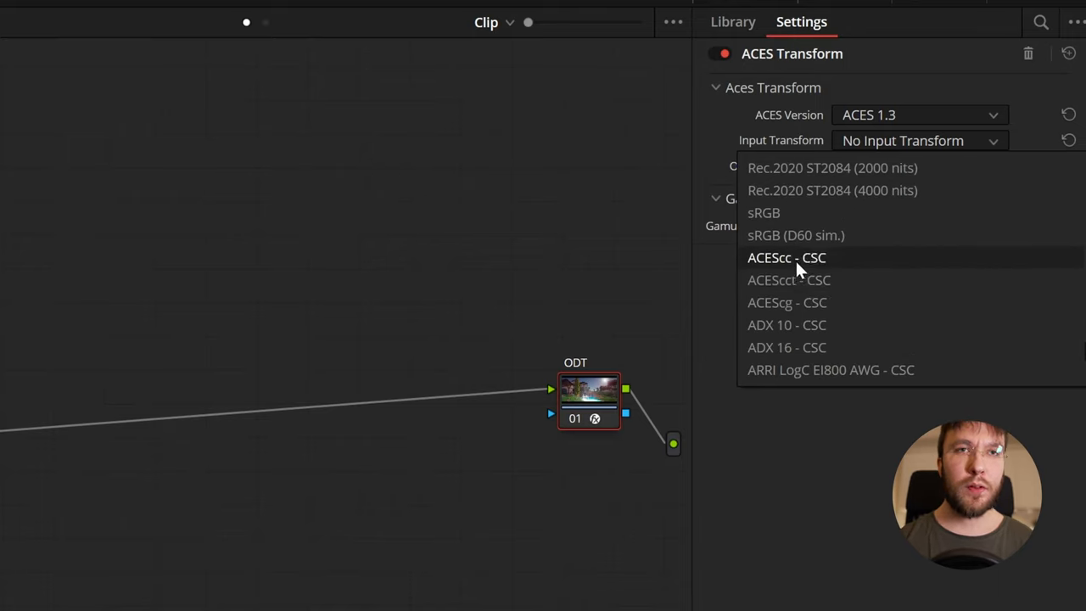
{"action": "left_click", "coordinate": [787, 258]}
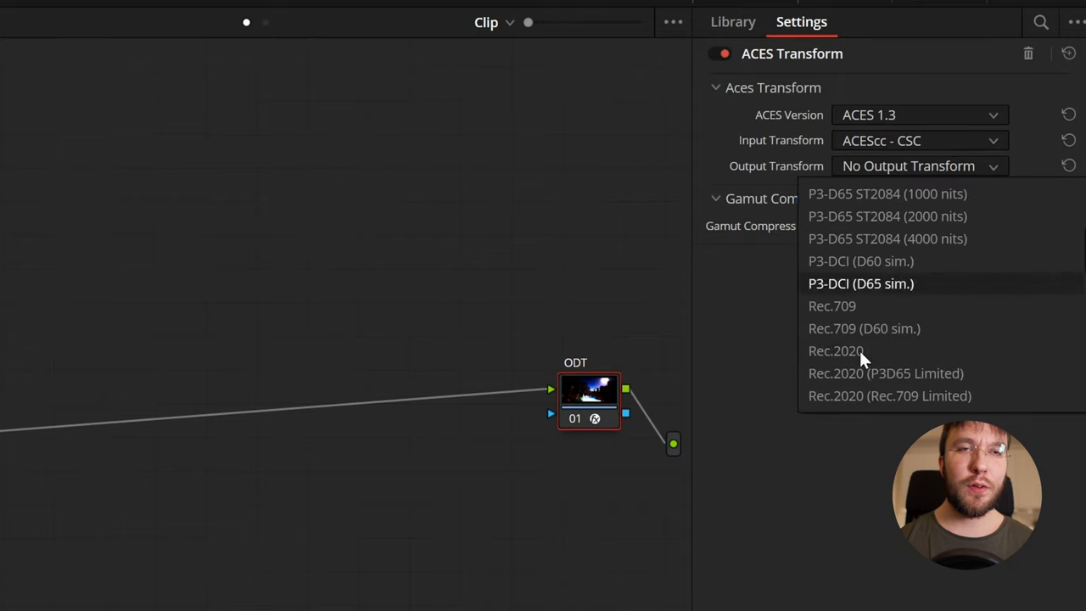
{"action": "mouse_move", "coordinate": [859, 349]}
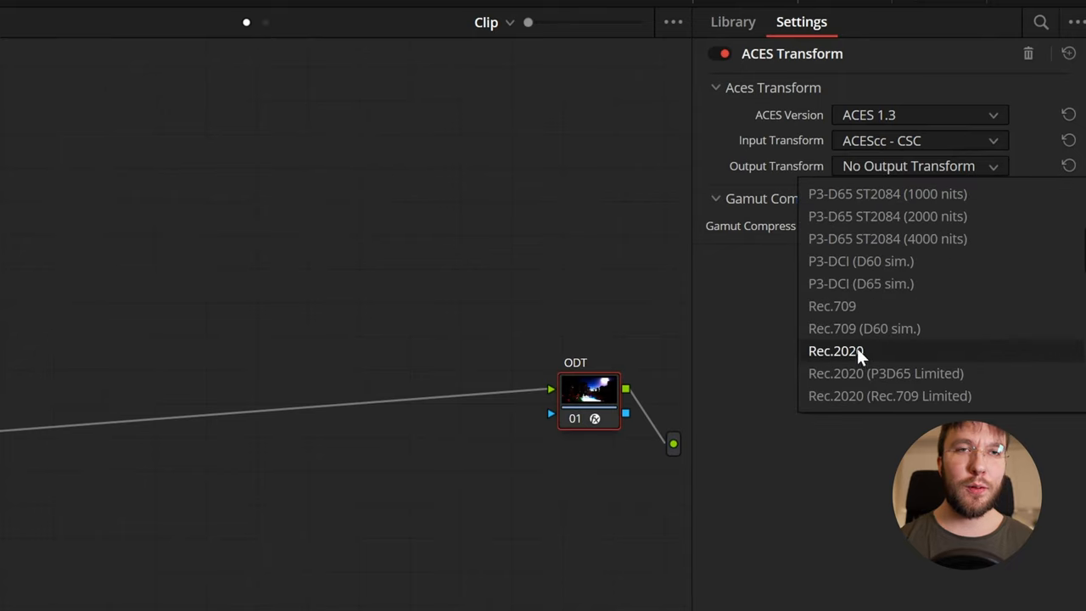
{"action": "mouse_move", "coordinate": [831, 306]}
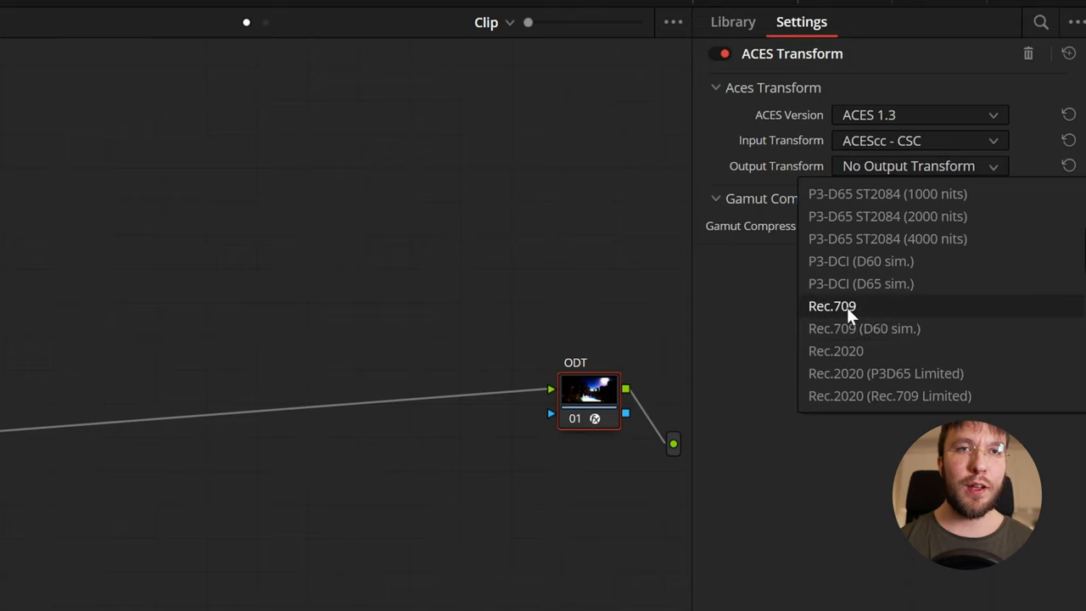
{"action": "mouse_move", "coordinate": [862, 316]}
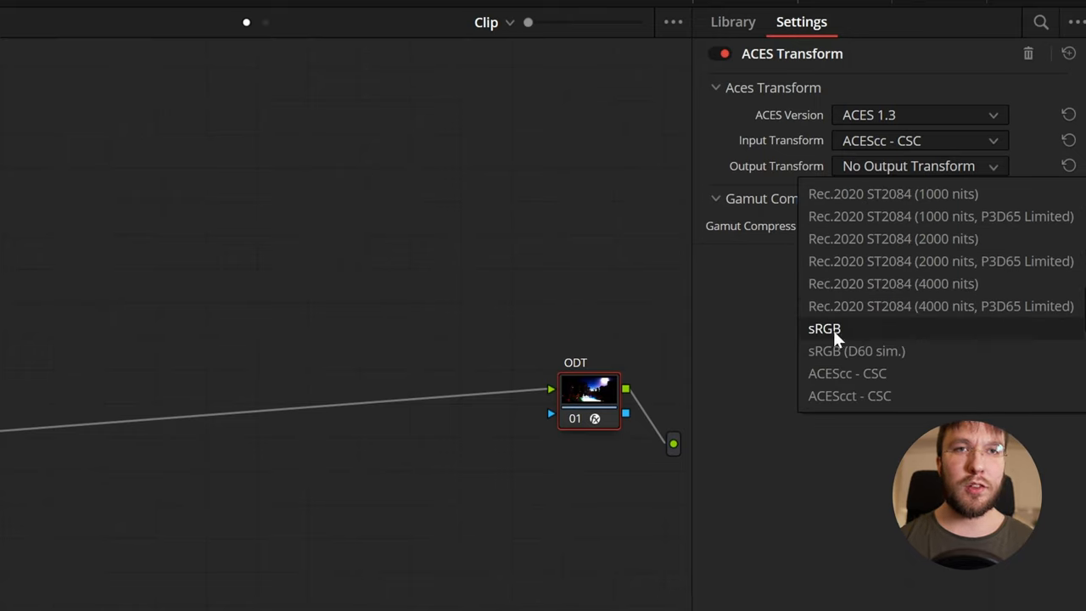
{"action": "mouse_move", "coordinate": [857, 336]}
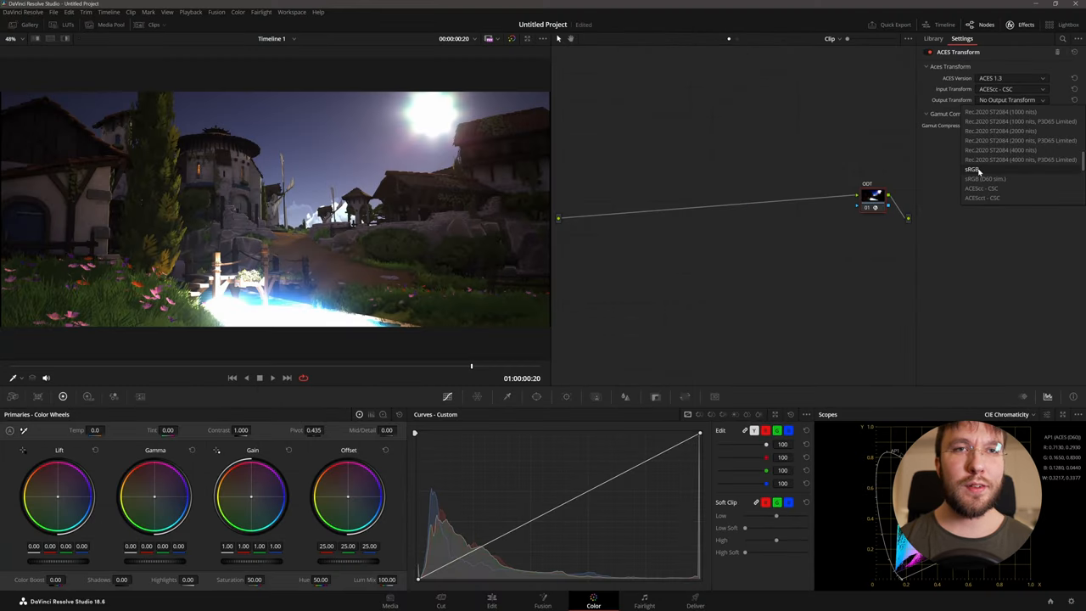
- Set the ODT node's output transform to sRGB, restoring normal-looking colours
{"action": "left_click", "coordinate": [973, 169]}
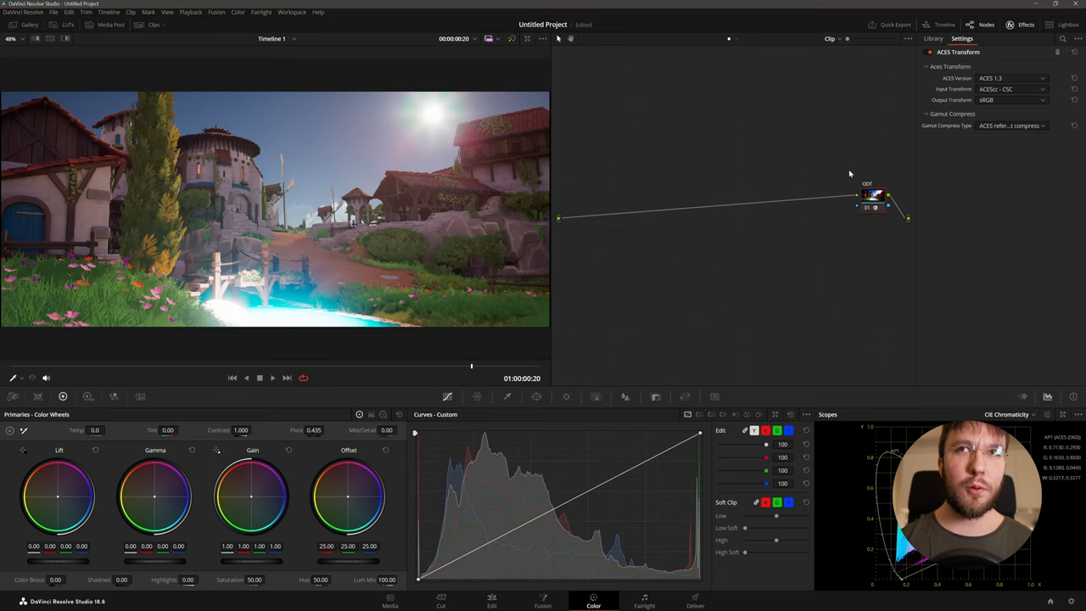
{"action": "mouse_move", "coordinate": [842, 261]}
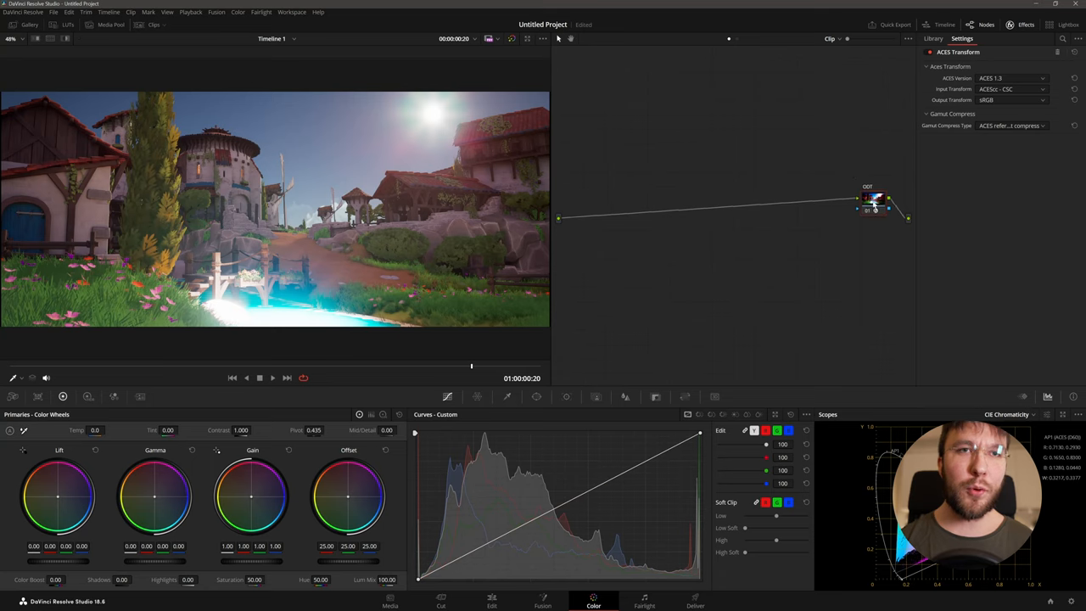
{"action": "left_click", "coordinate": [933, 37]}
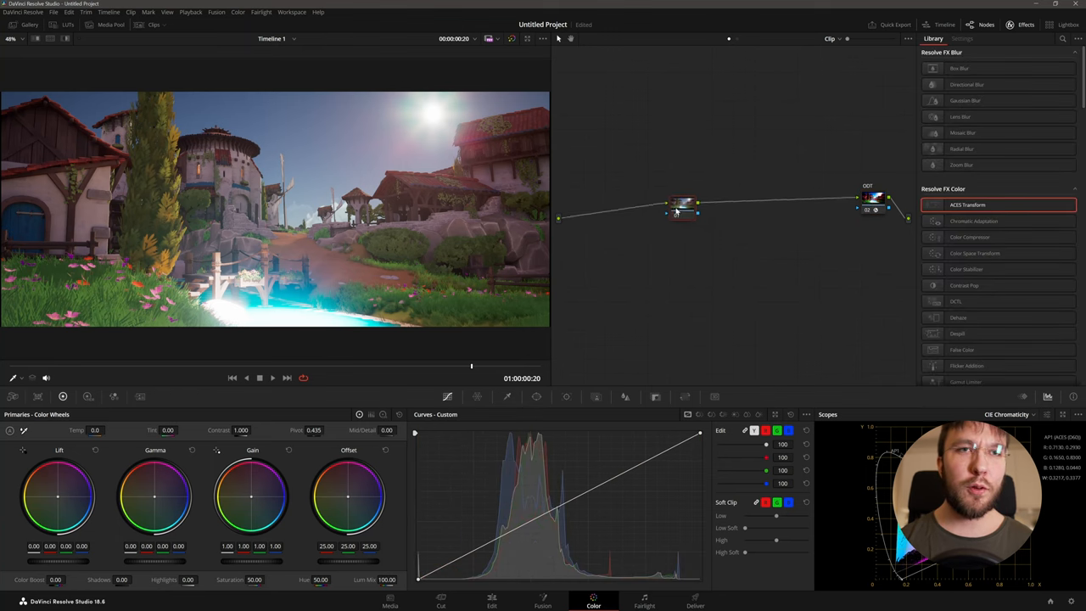
- Place a new serial node before ODT and choose an option from its node menu
{"action": "left_click_drag", "start_coordinate": [682, 207], "coordinate": [637, 204]}
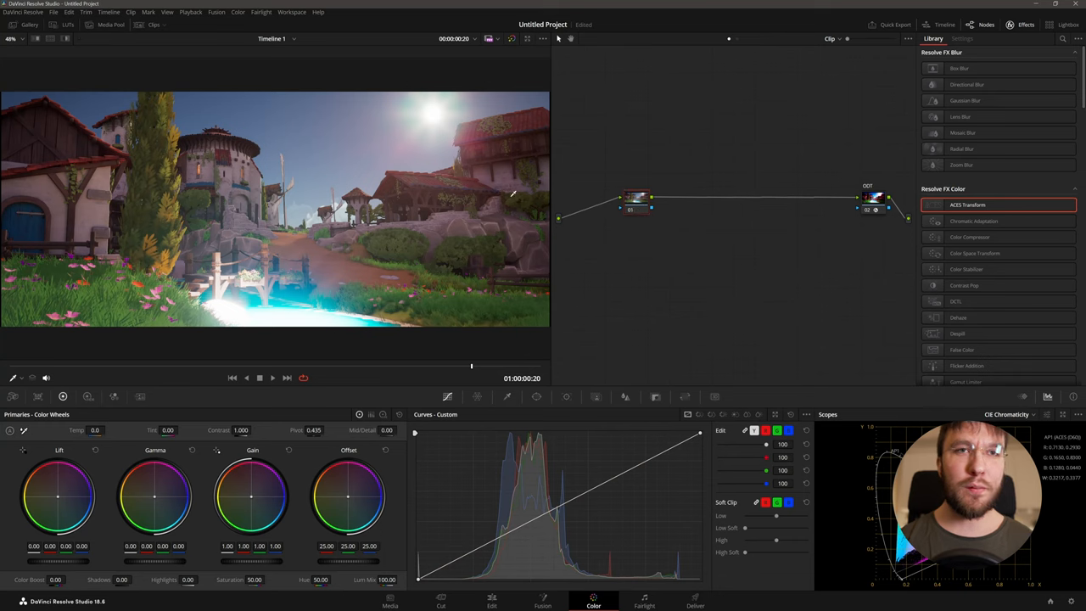
{"action": "right_click", "coordinate": [631, 200]}
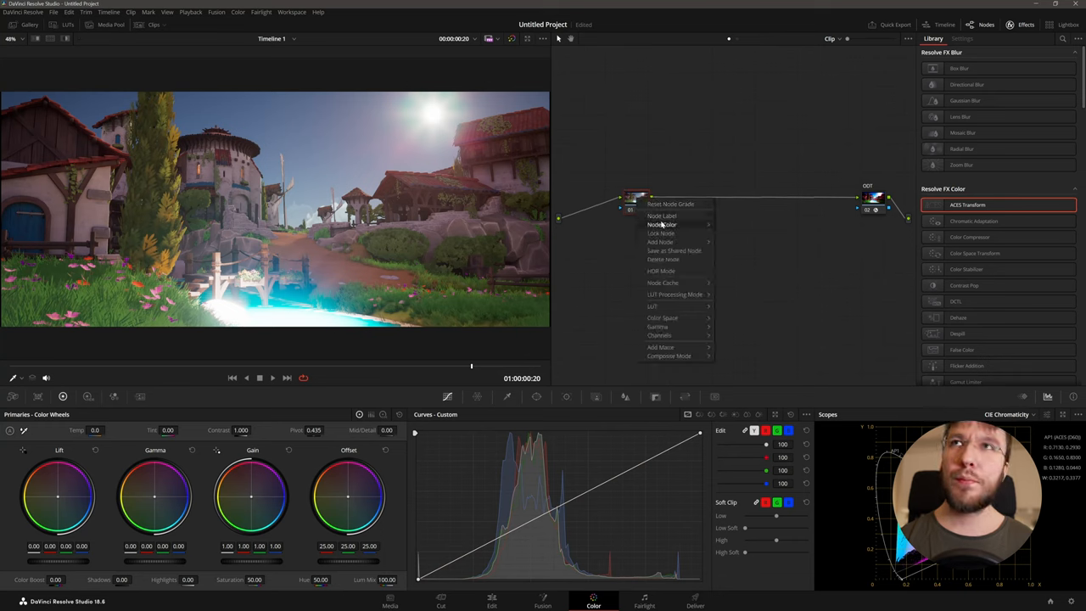
{"action": "left_click", "coordinate": [662, 216]}
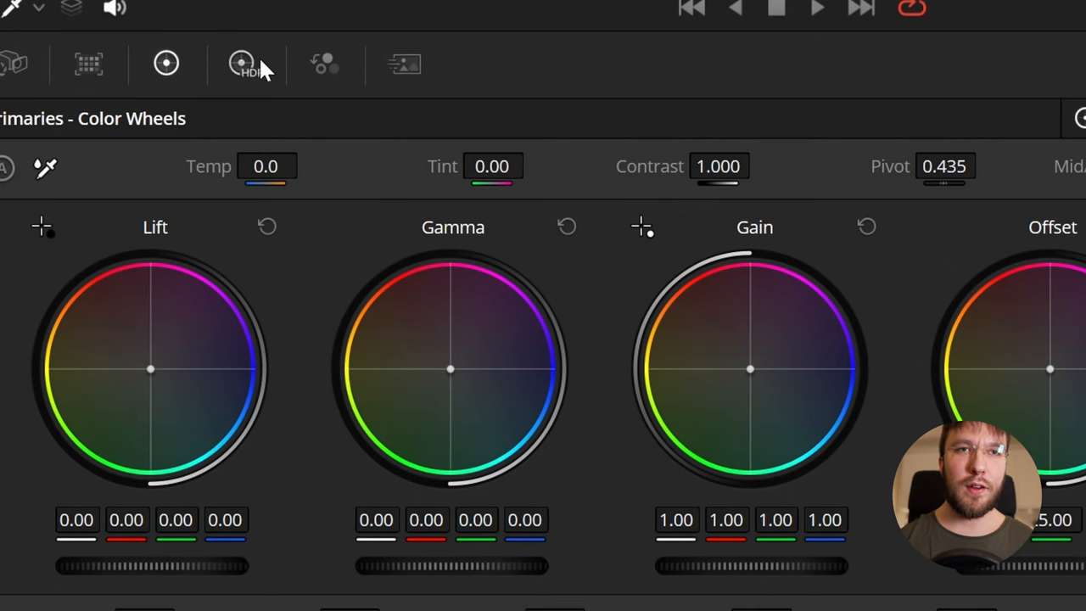
- Drop the Light zone exposure on the HDR wheels to about -5.54 and show the zones graph
{"action": "left_click", "coordinate": [241, 63]}
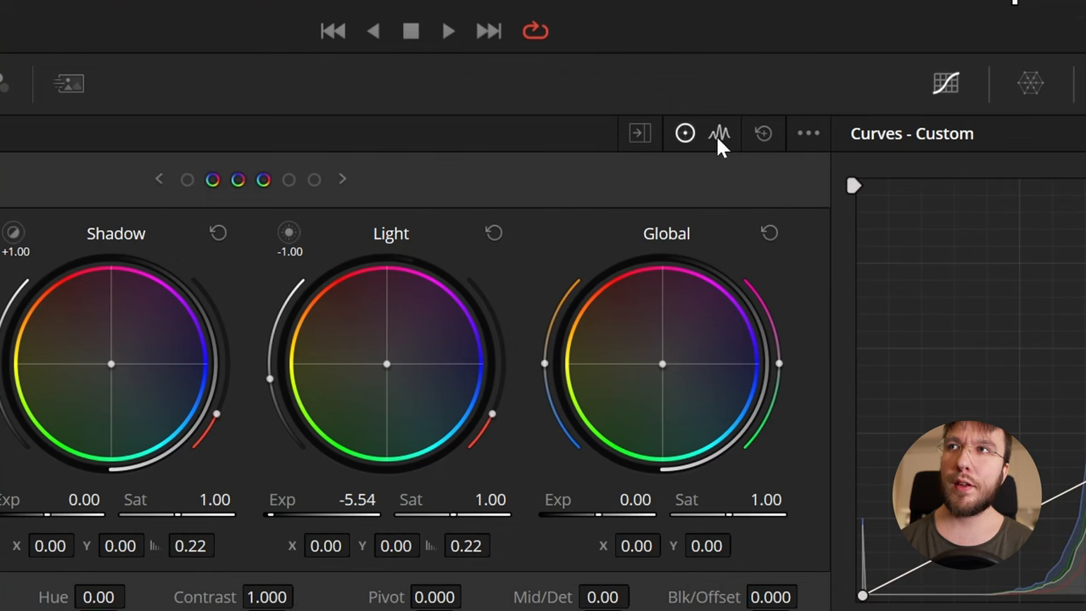
{"action": "left_click", "coordinate": [719, 133]}
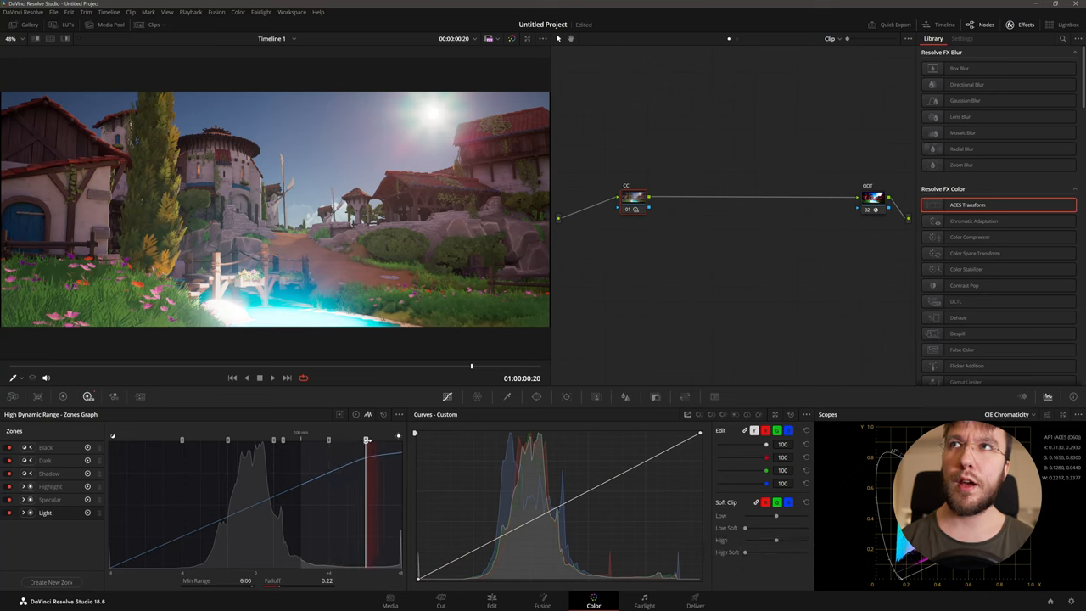
- Drag the Light zone boundary down to around 1.06 so recovery reaches more of the bright areas
{"action": "left_click_drag", "start_coordinate": [366, 439], "coordinate": [336, 440]}
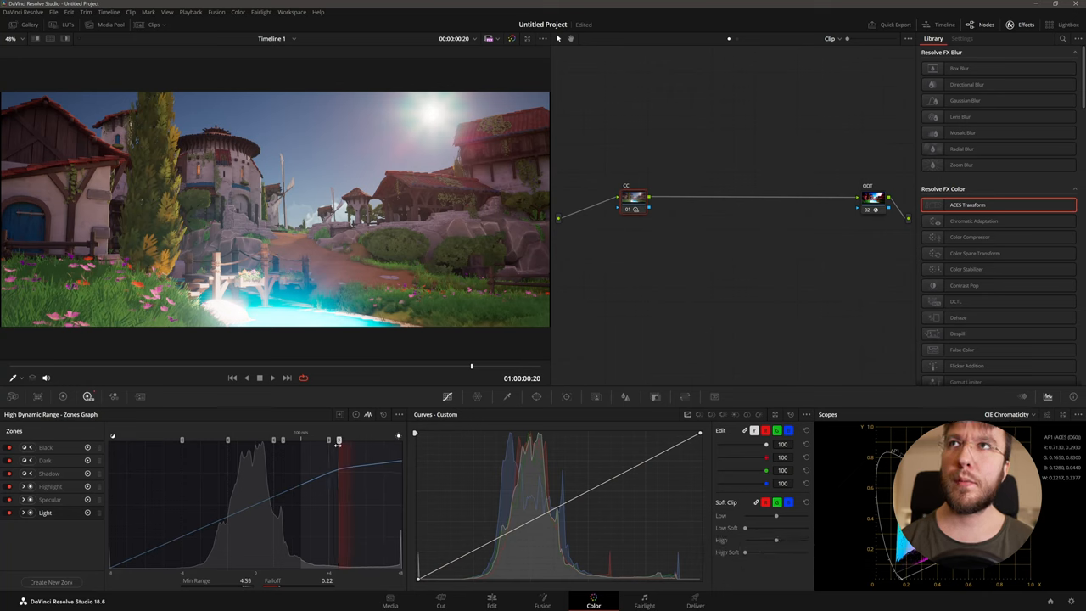
{"action": "left_click_drag", "start_coordinate": [329, 441], "coordinate": [285, 441]}
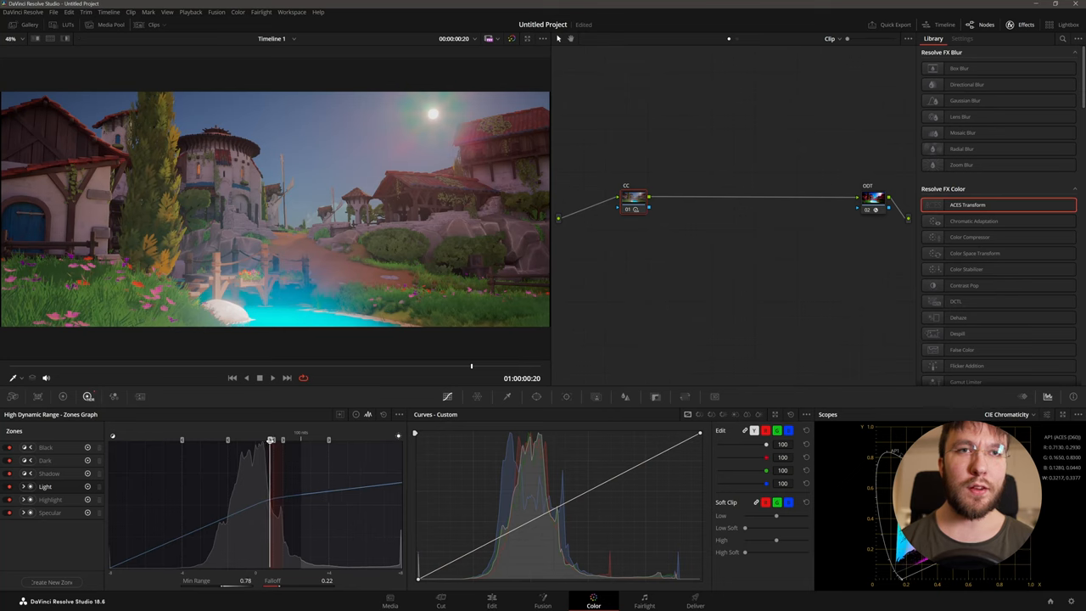
{"action": "left_click_drag", "start_coordinate": [271, 440], "coordinate": [282, 439]}
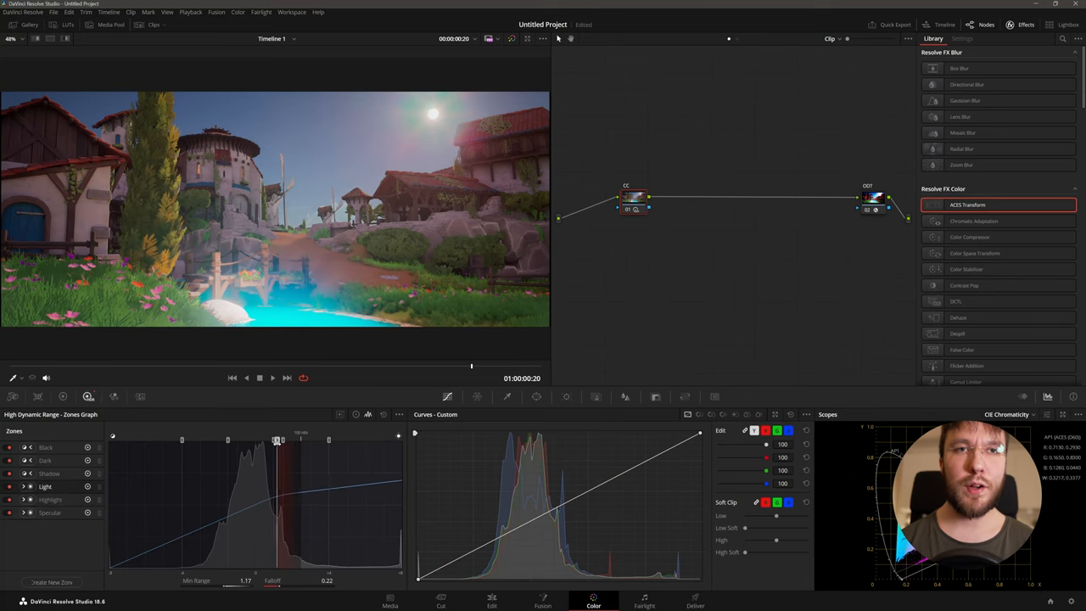
{"action": "left_click_drag", "start_coordinate": [275, 440], "coordinate": [262, 441]}
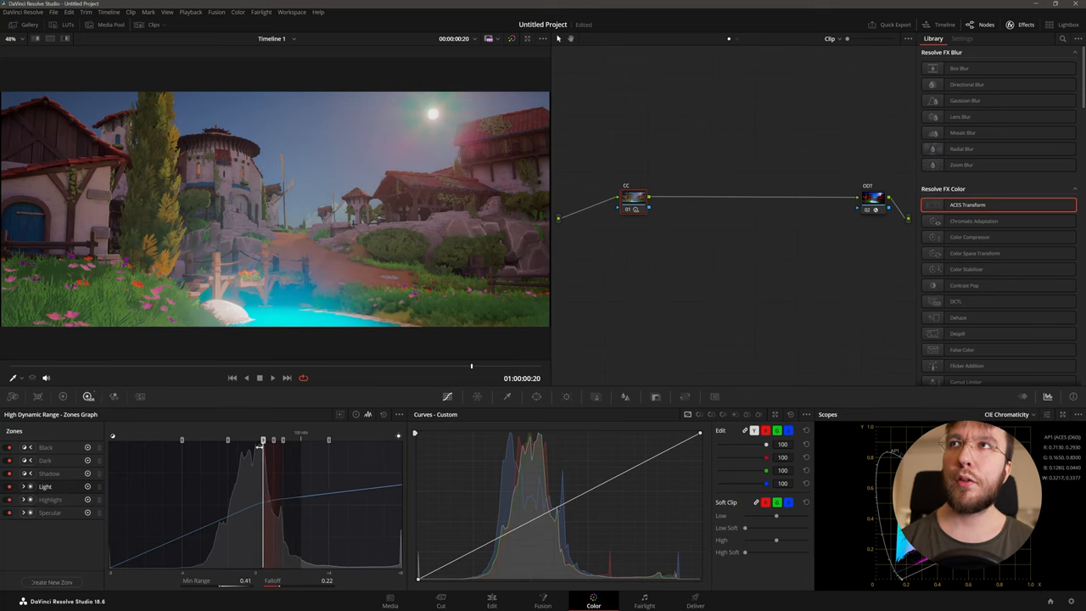
{"action": "left_click_drag", "start_coordinate": [262, 443], "coordinate": [275, 443]}
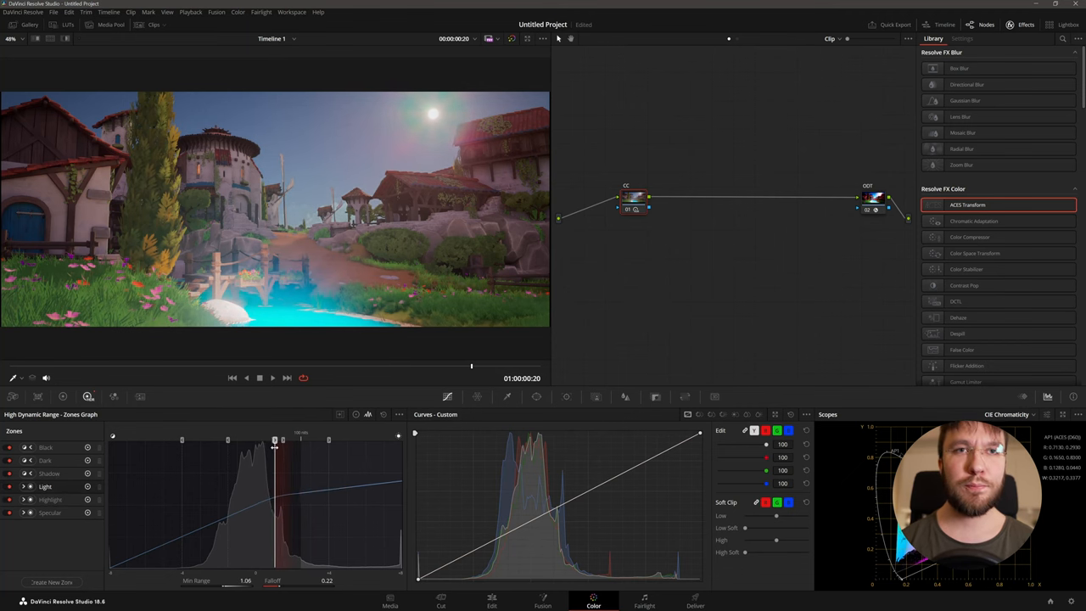
{"action": "left_click", "coordinate": [961, 37]}
{"action": "type", "text": "glow"}
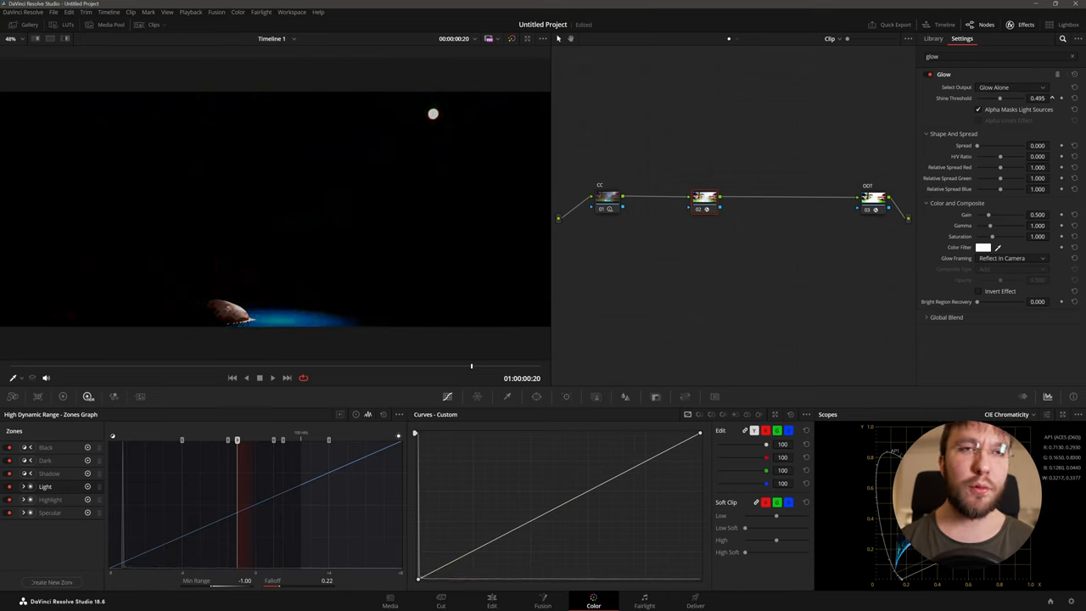
- Widen the Glow spread, set Select Output to Glowing Image, remove the glow node, then go to Deliver
{"action": "left_click_drag", "start_coordinate": [1000, 99], "coordinate": [995, 98]}
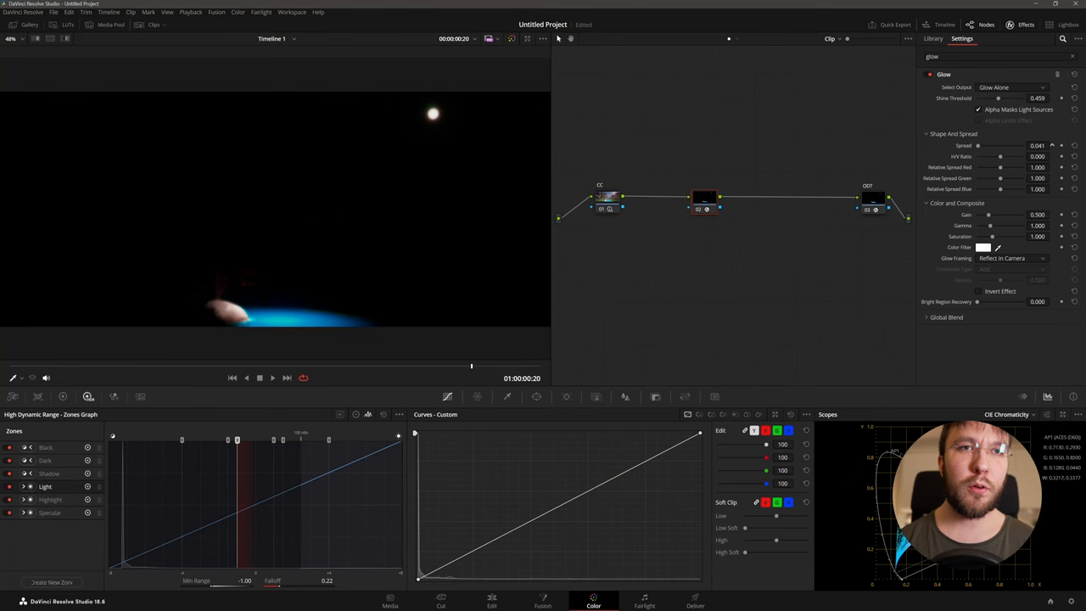
{"action": "left_click", "coordinate": [1010, 88]}
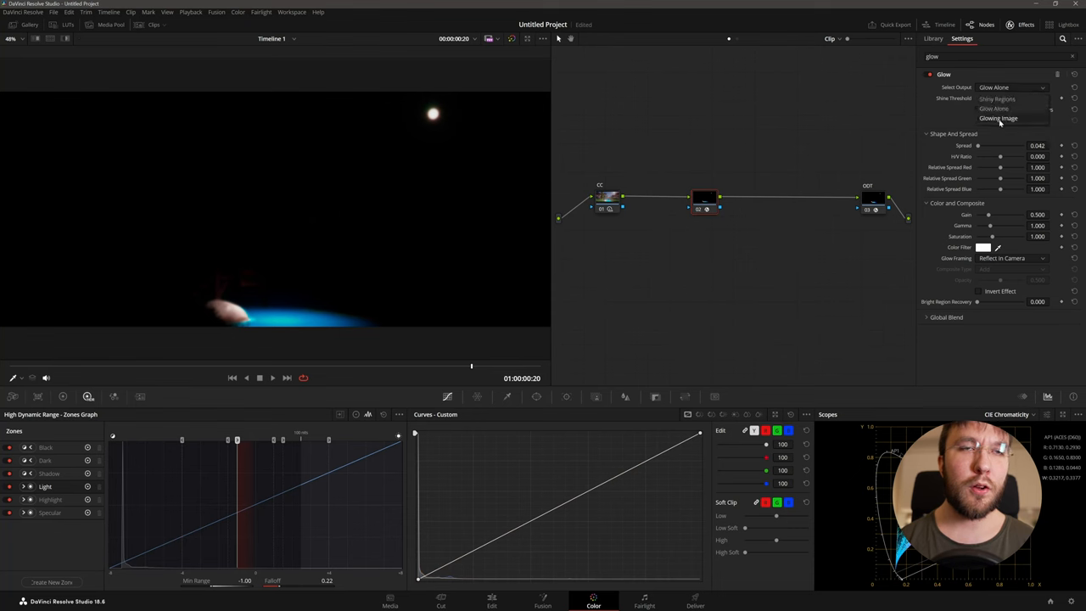
{"action": "left_click", "coordinate": [998, 119]}
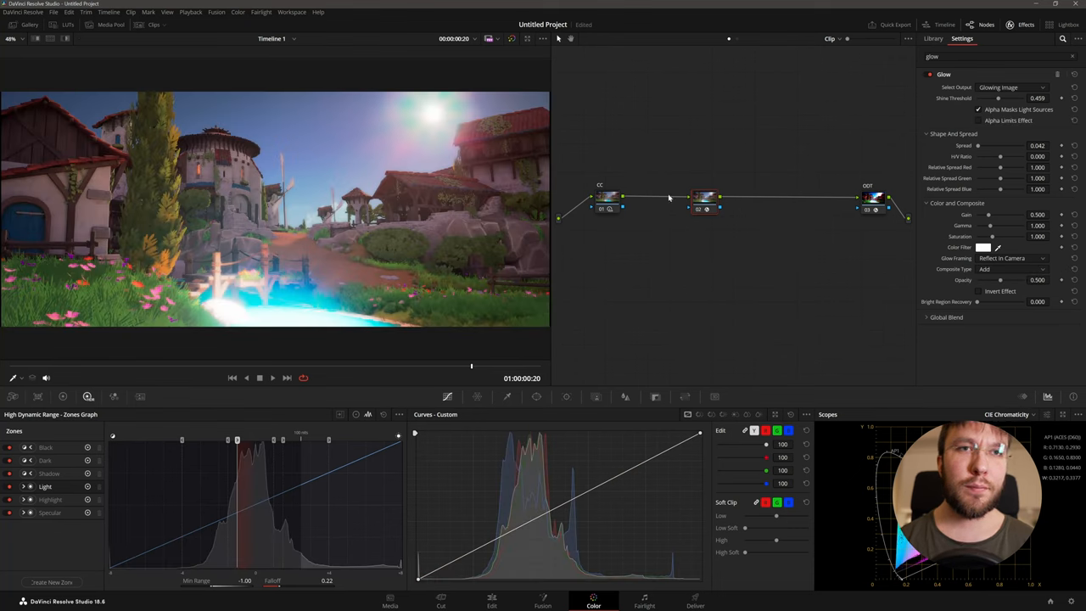
{"action": "left_click", "coordinate": [702, 210]}
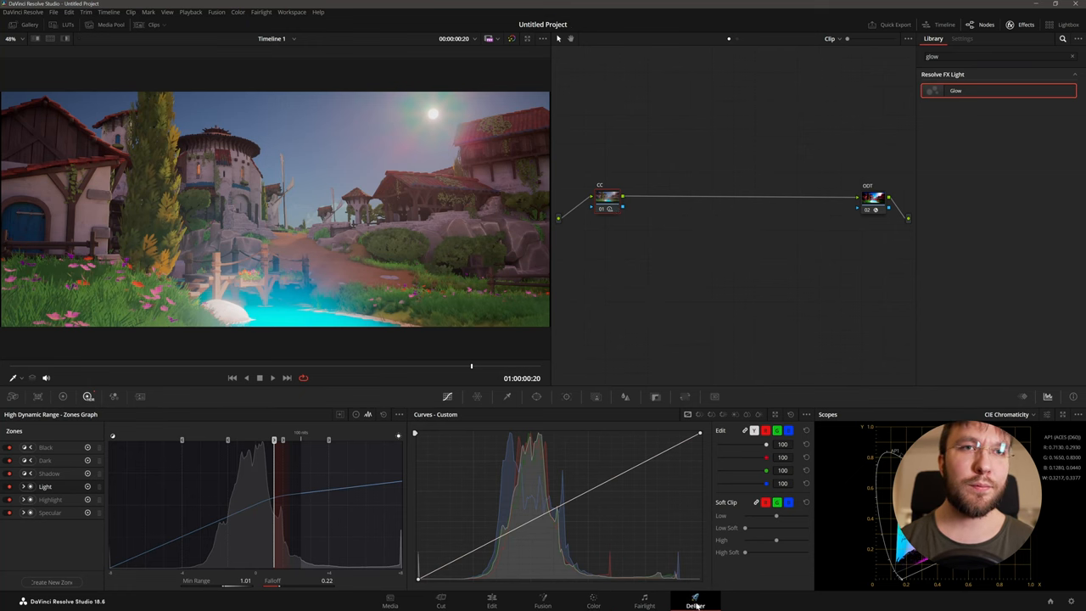
{"action": "left_click", "coordinate": [696, 601]}
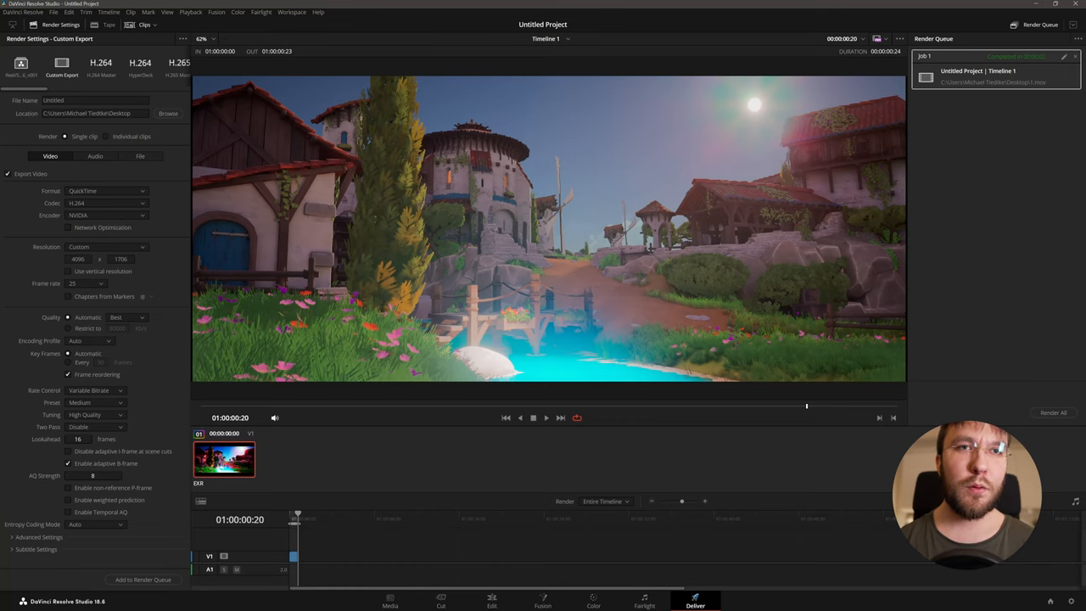
- Back on the Color page, select the ODT node showing its ACES 1.3 to sRGB transform and nudge it higher
{"action": "left_click", "coordinate": [594, 601]}
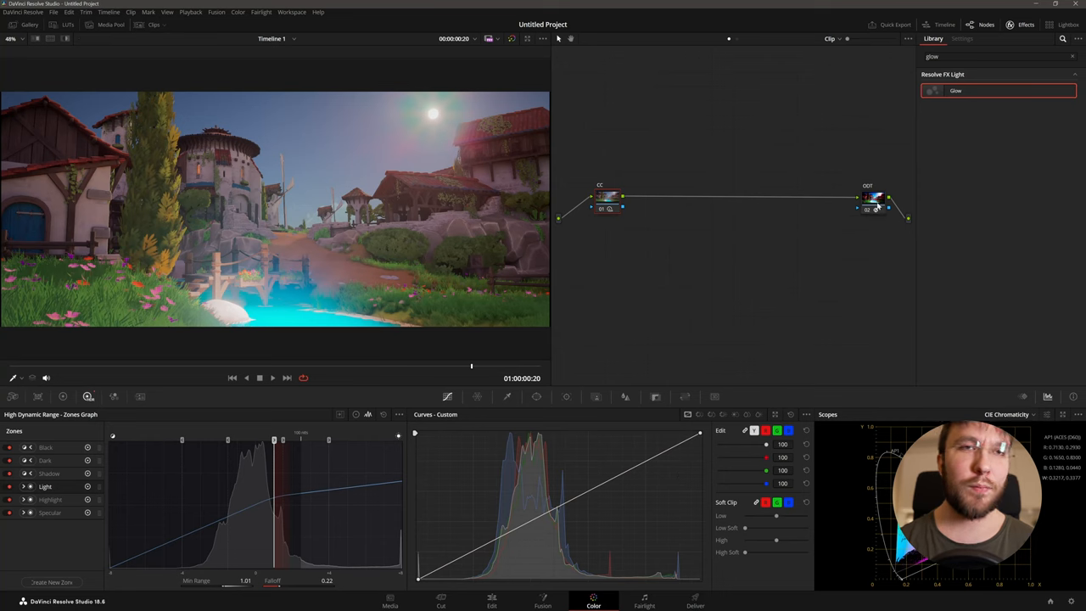
{"action": "left_click", "coordinate": [873, 202]}
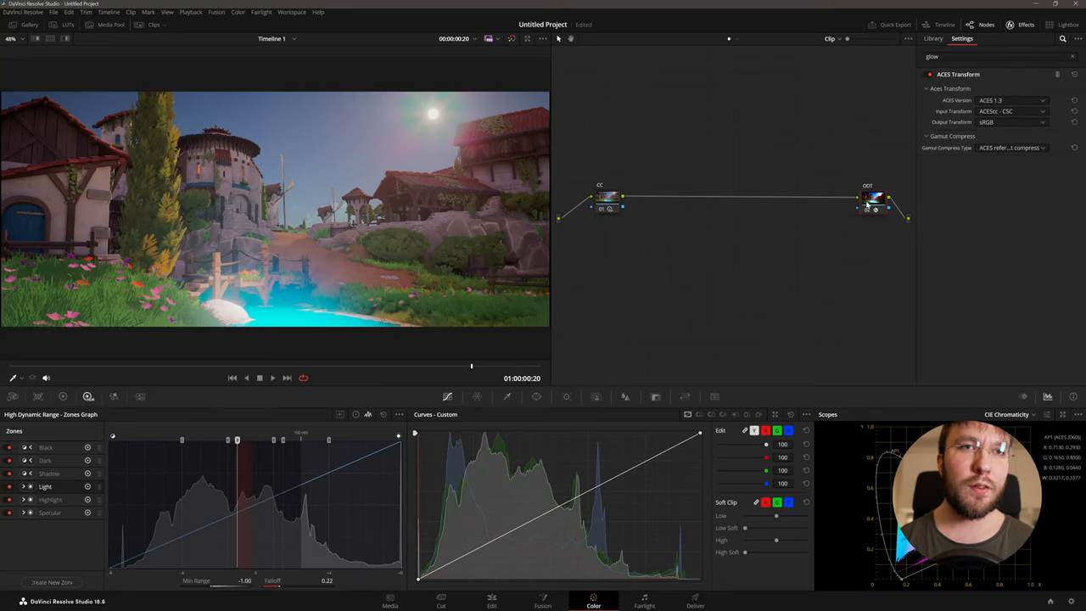
{"action": "left_click_drag", "start_coordinate": [874, 203], "coordinate": [865, 166]}
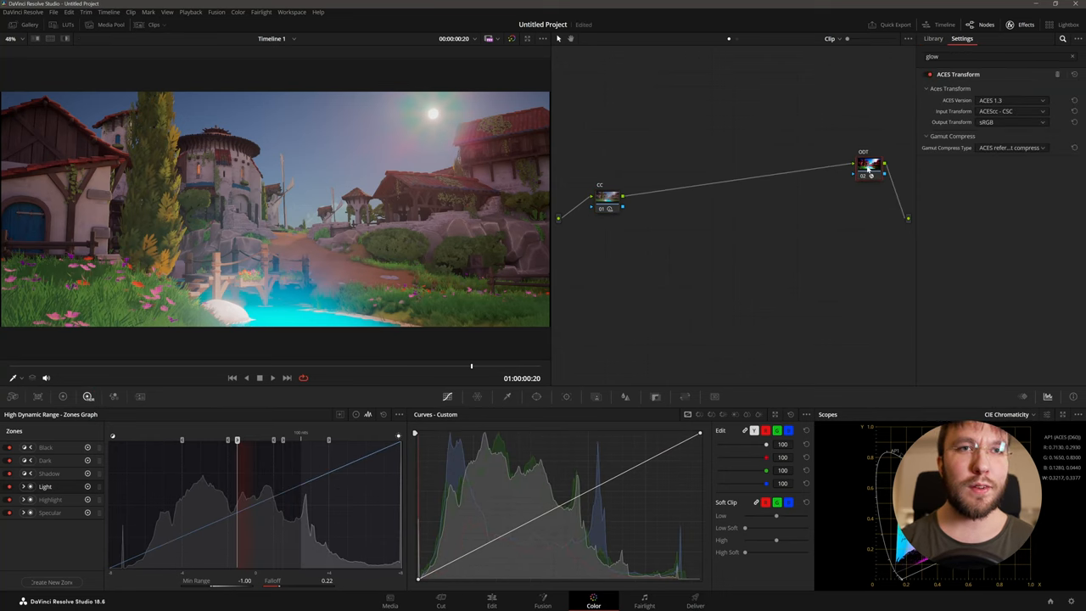